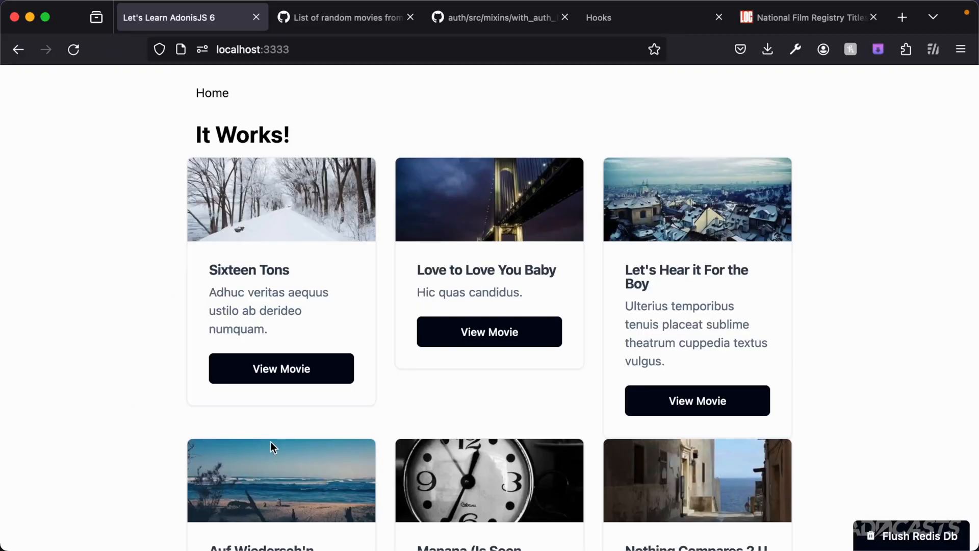
mouse_move(758, 98)
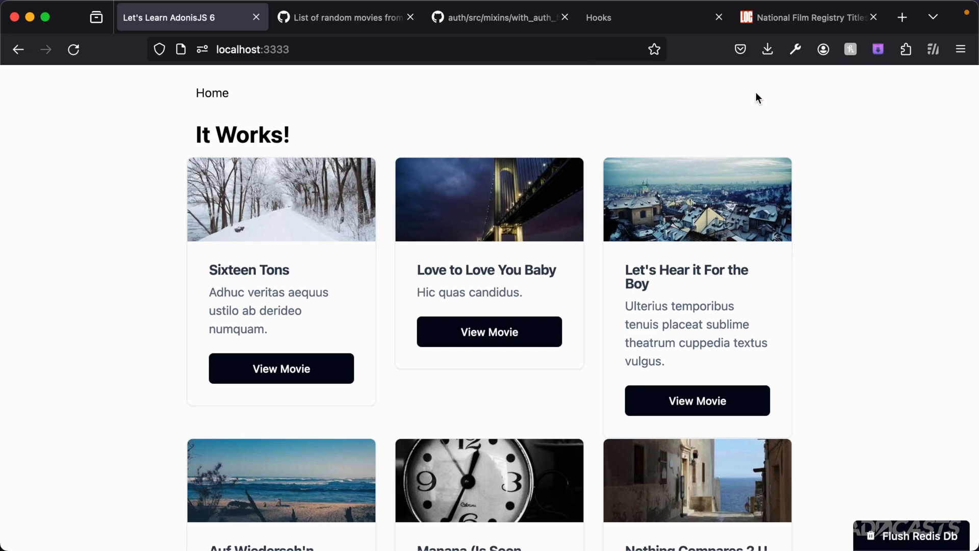
Review the National Film Registry titles PDF, the normalized movies gist, then return to the movies page.
click(806, 17)
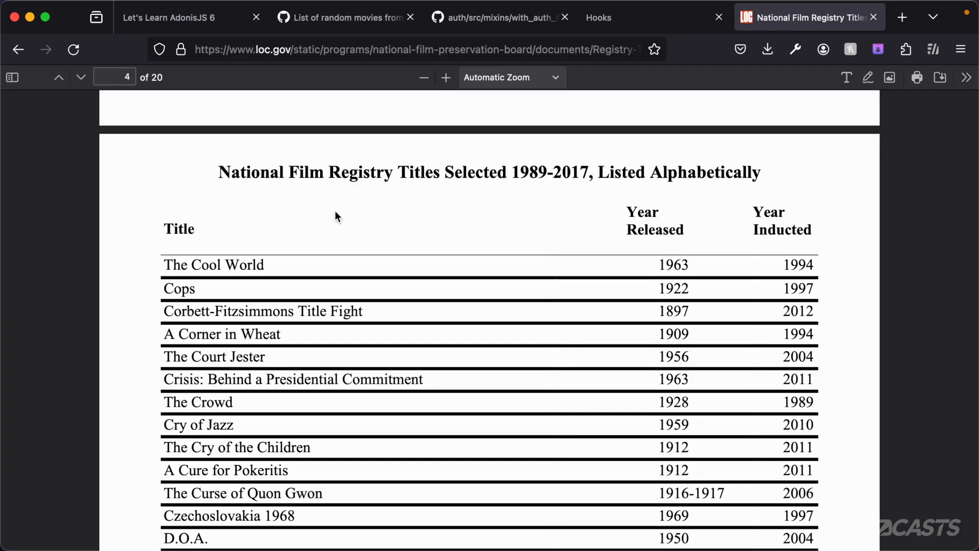
click(341, 18)
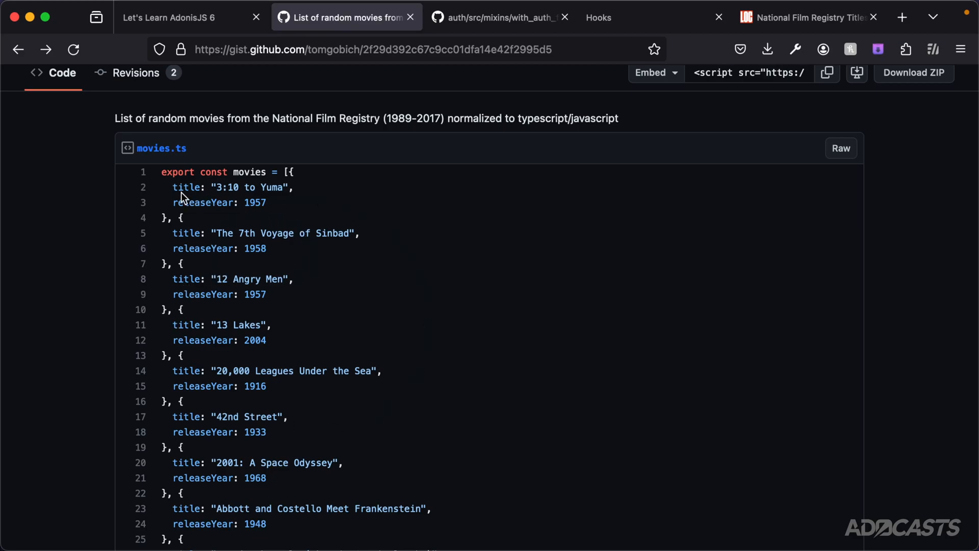
mouse_move(191, 213)
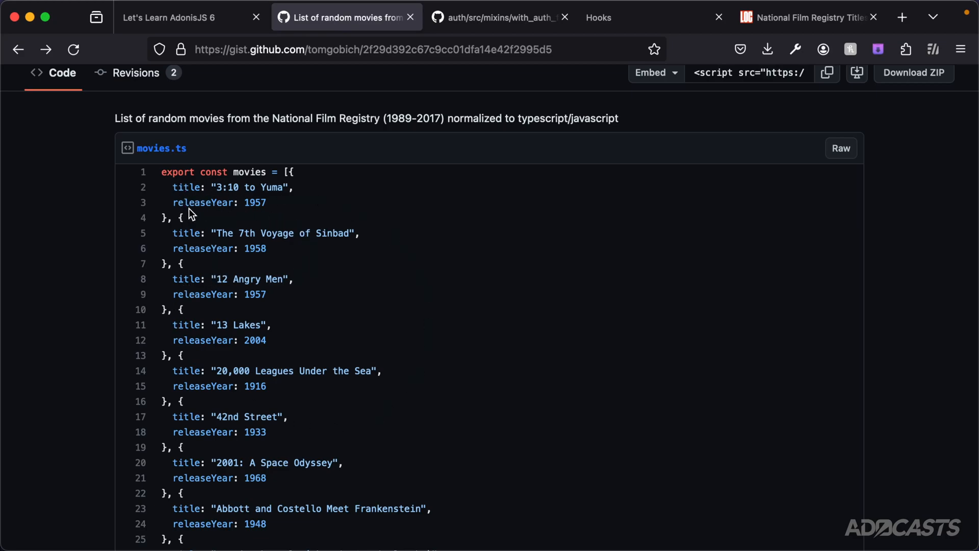
click(182, 18)
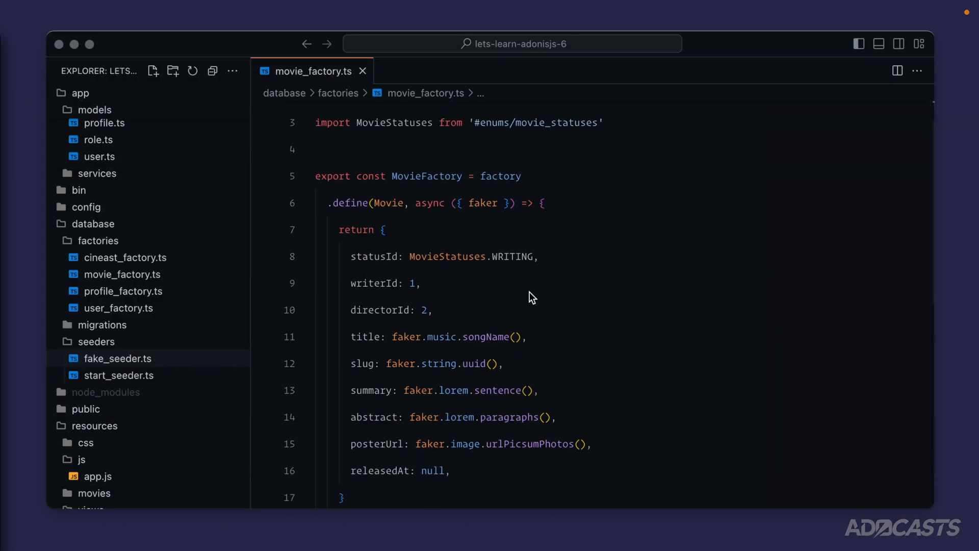
Note the fake-song-name title field in movie_factory.ts and open database/seeders/fake_seeder.ts.
scroll(down, 3)
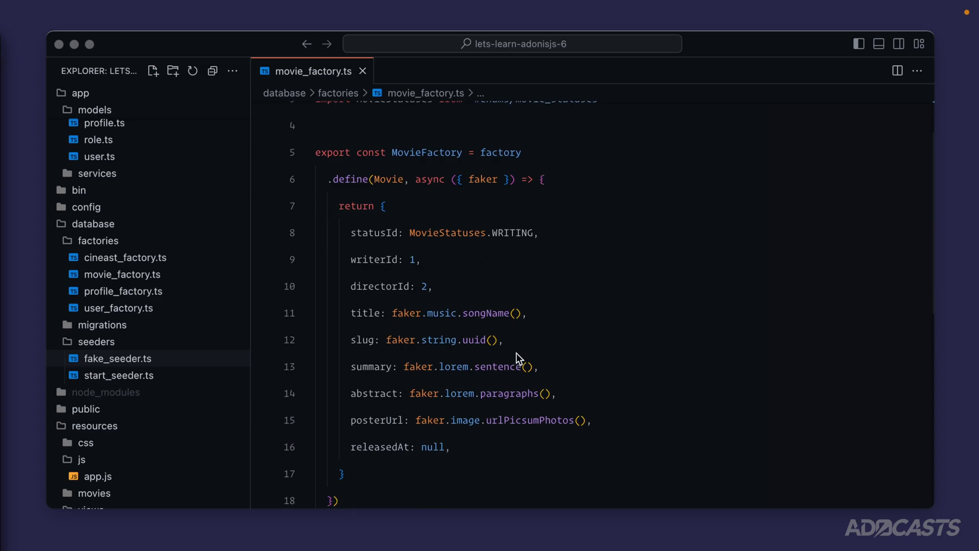
mouse_move(489, 298)
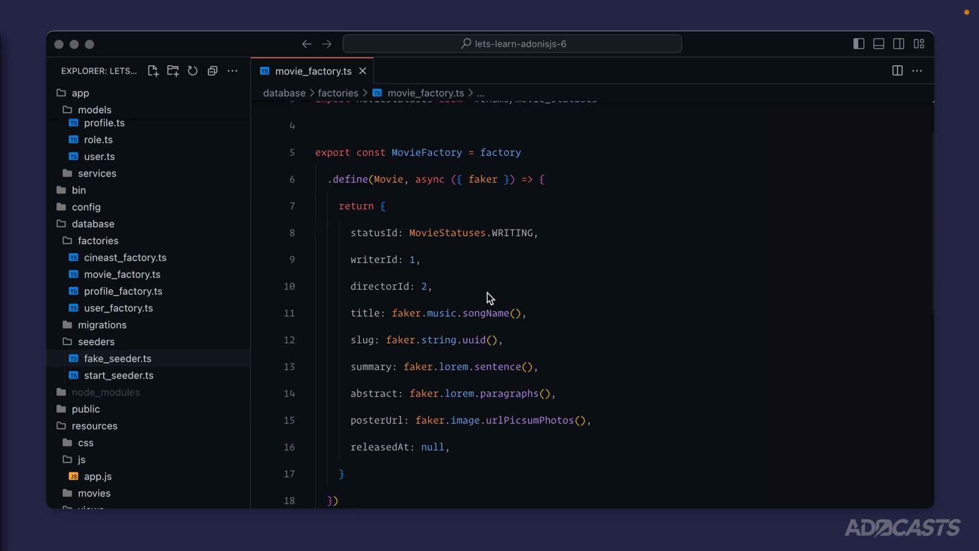
double_click(486, 313)
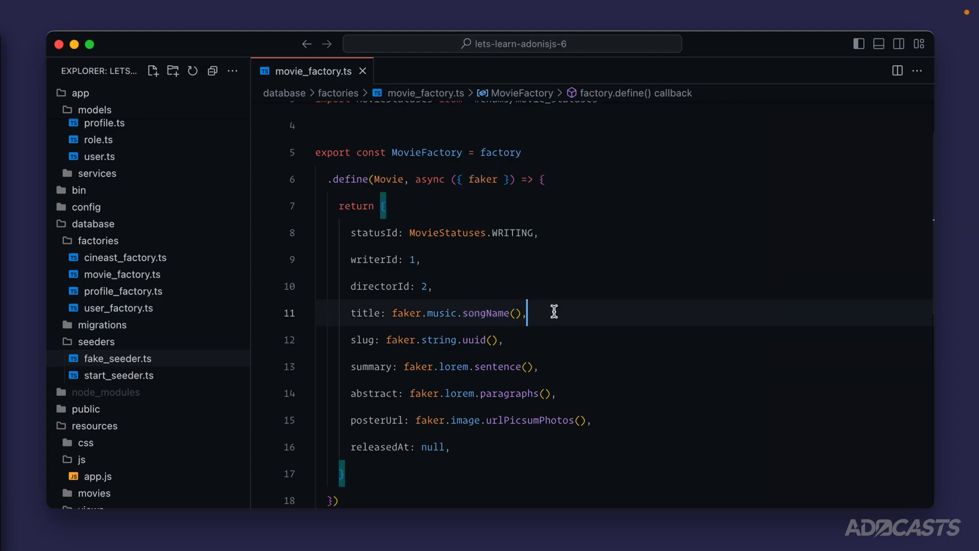
click(118, 358)
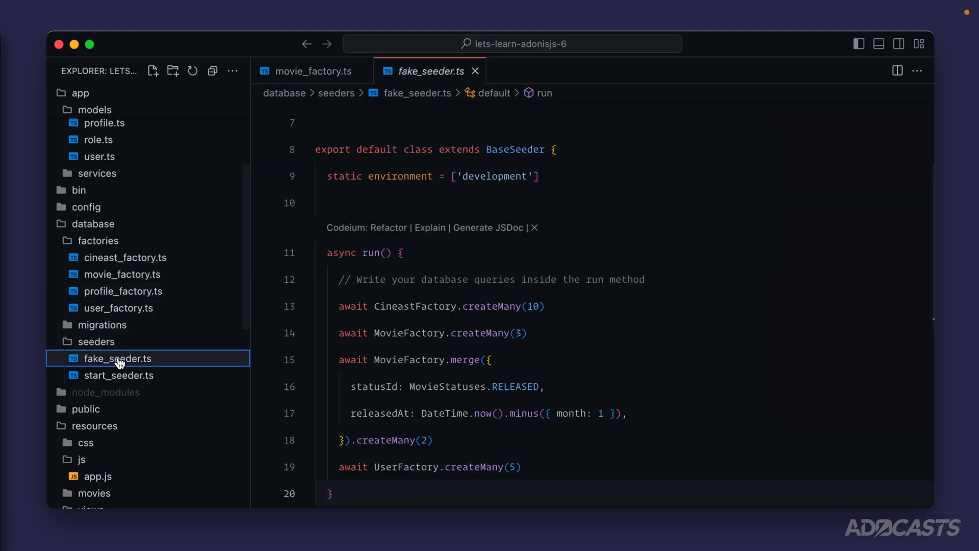
mouse_move(588, 384)
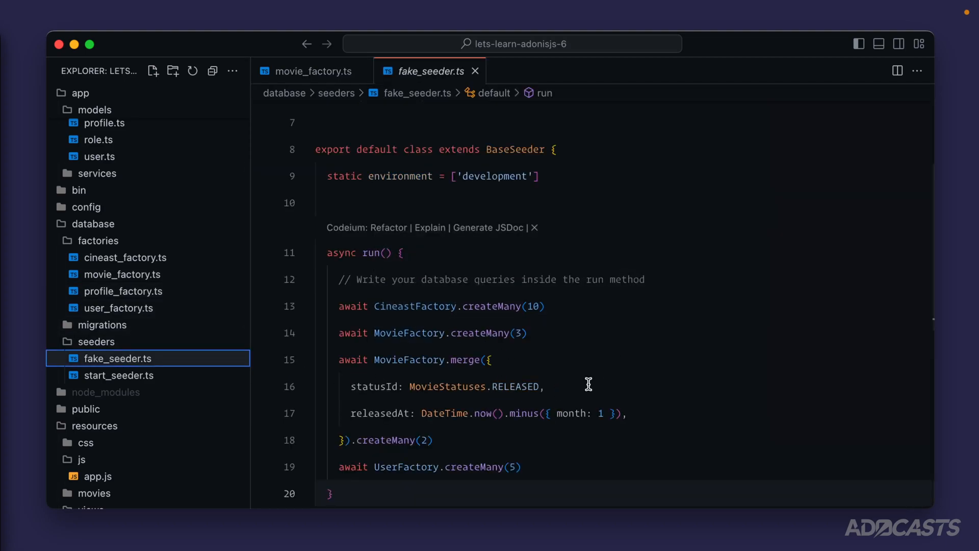
mouse_move(415, 297)
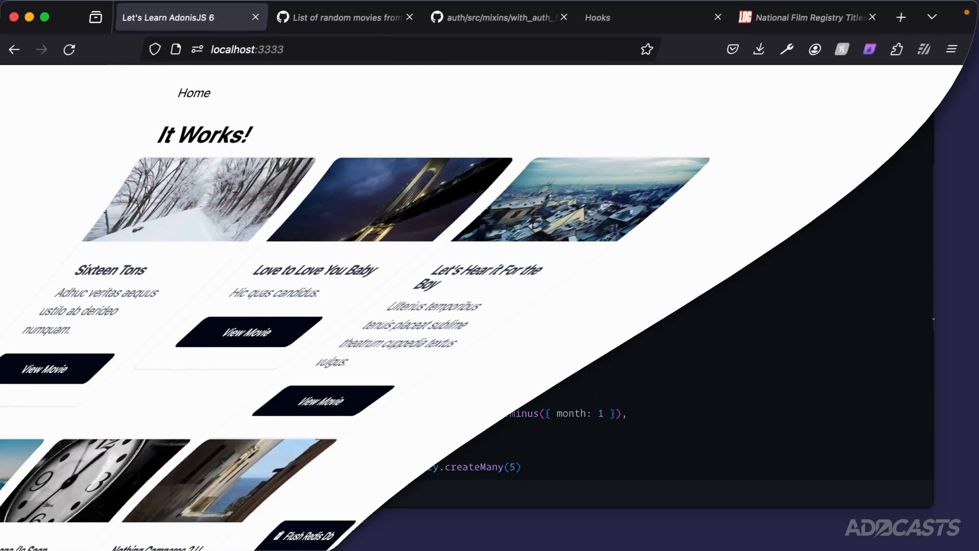
Open the raw movies.ts list from the normalized movie data gist.
click(343, 18)
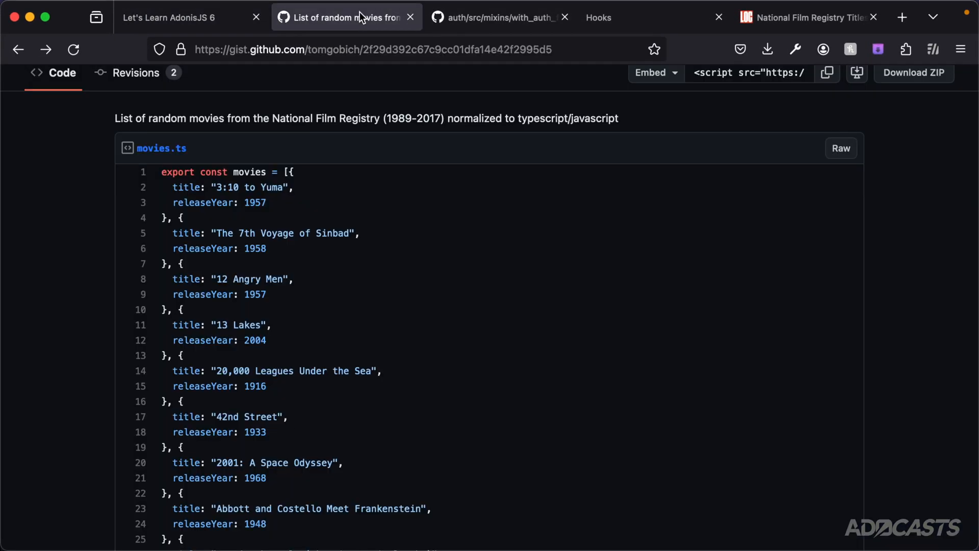
click(840, 148)
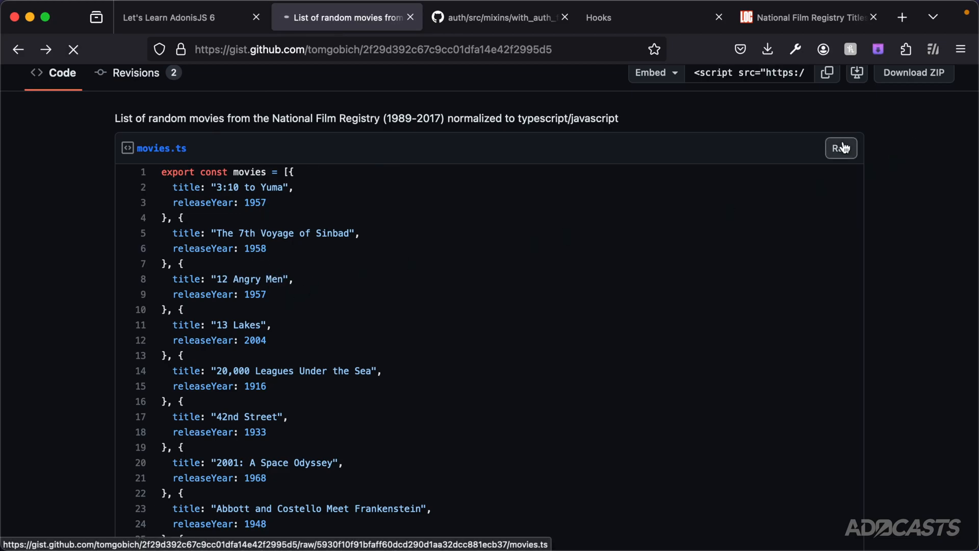
click(841, 148)
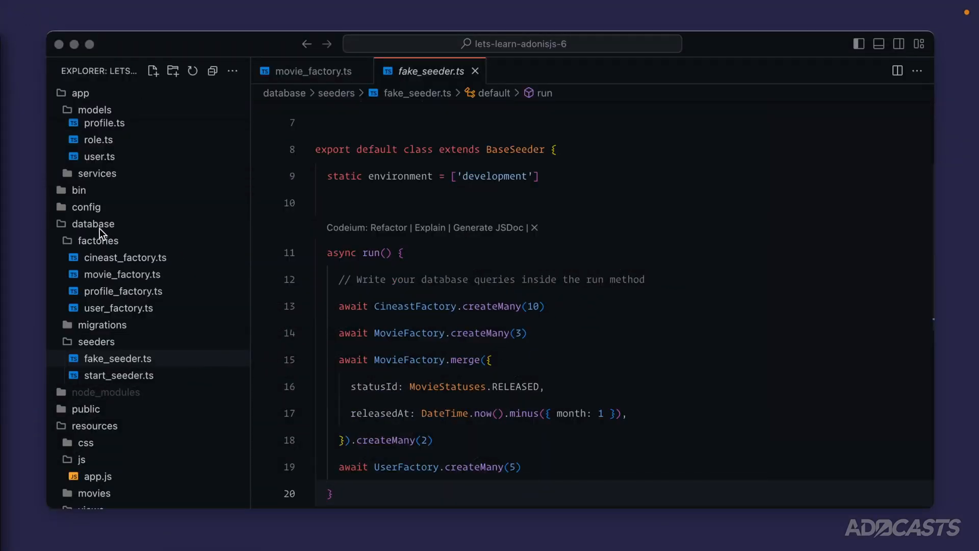
Create database/data/movies.ts with the pasted movie list and return to fake_seeder.ts.
right_click(94, 223)
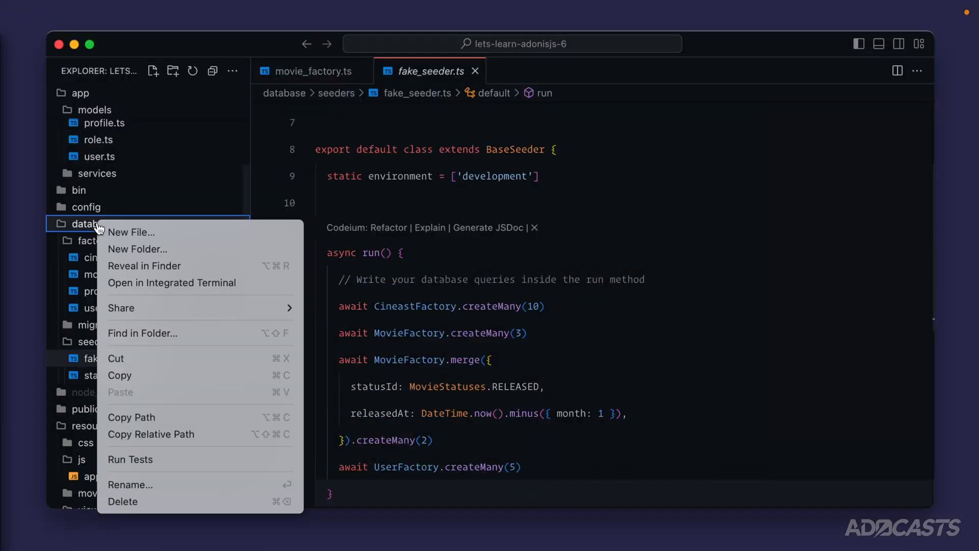
click(131, 232)
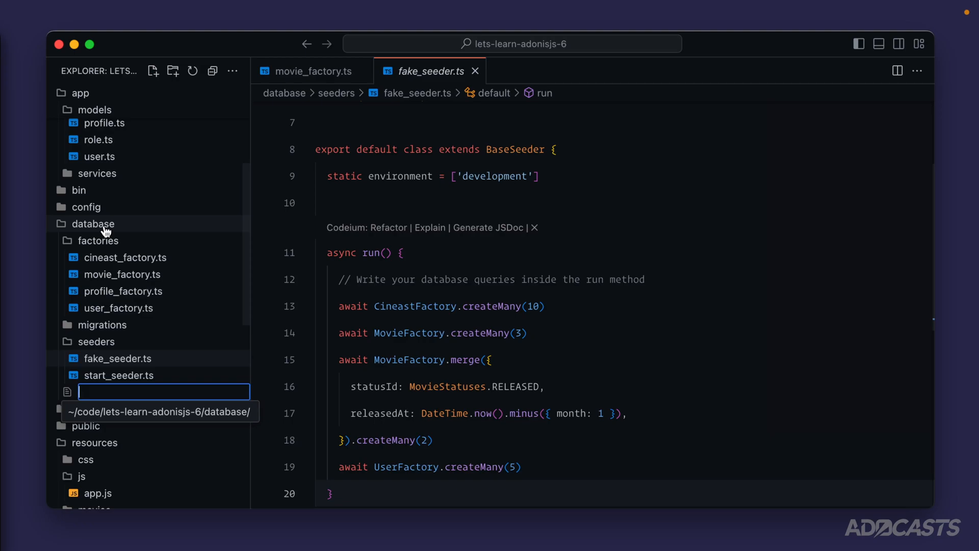
text(data/)
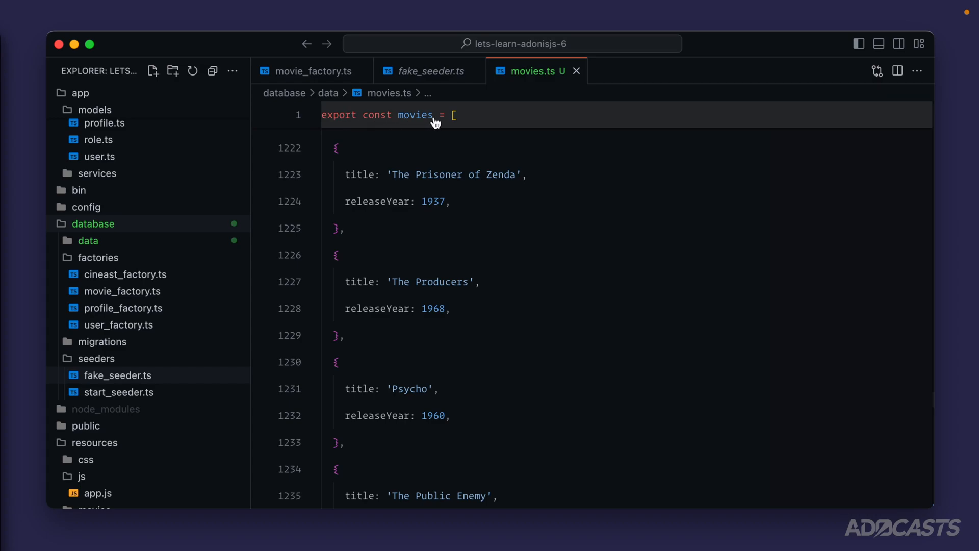
click(427, 70)
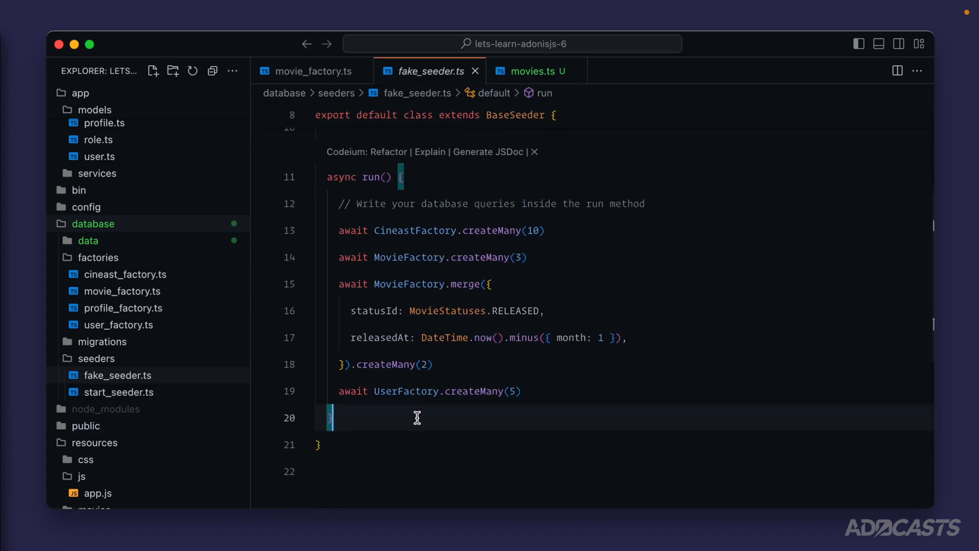
Write async #createMovies() awaiting MovieFactory.createMany(movies.length) below run().
text(async)
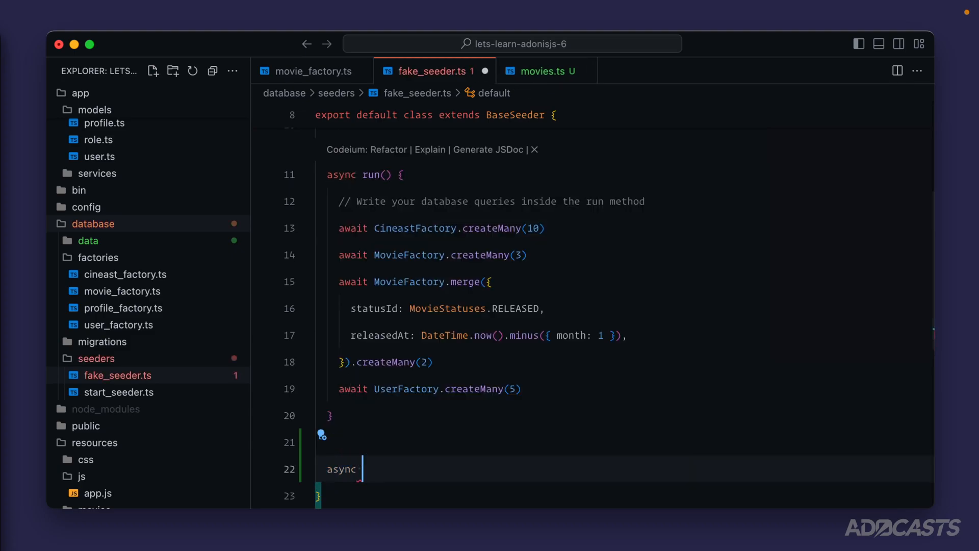
text(#create)
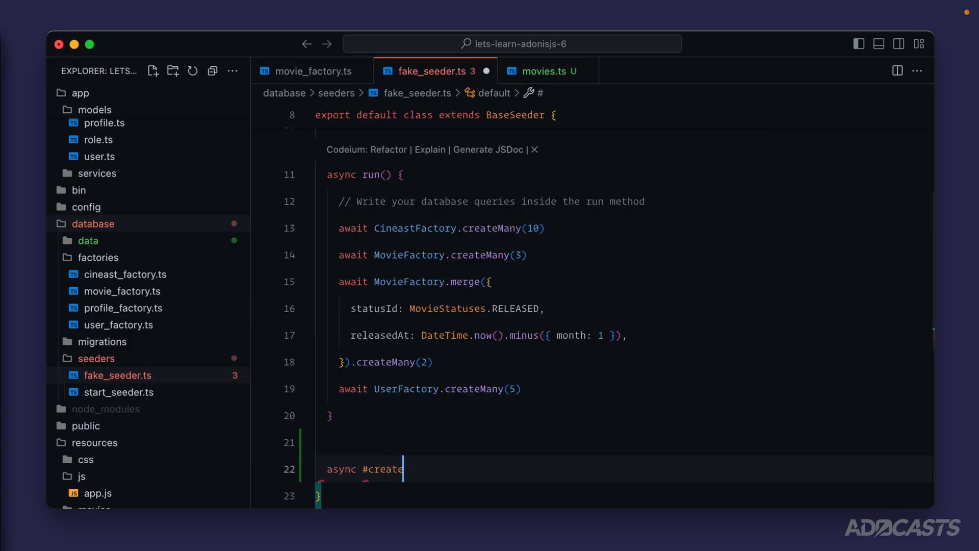
text(Movies() {)
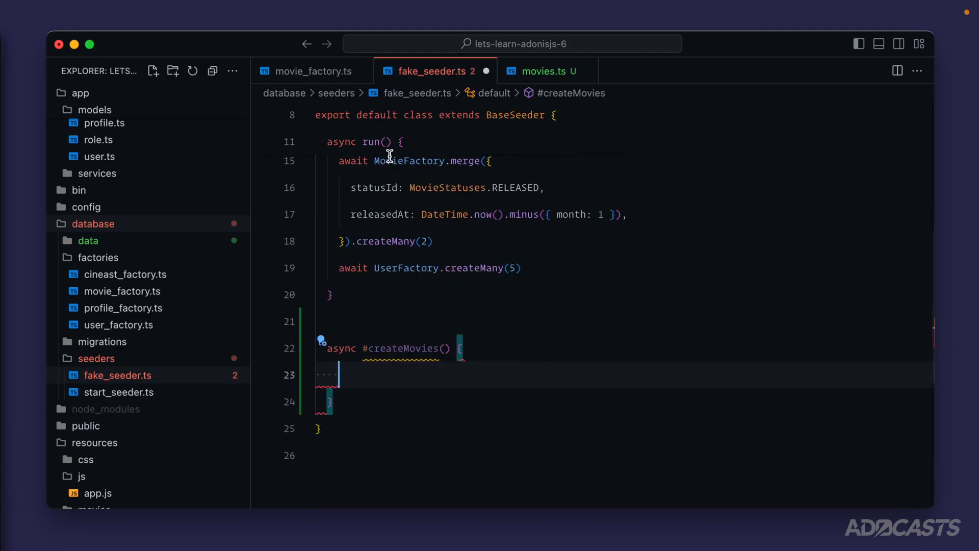
text(await MovieFactory.createMany()
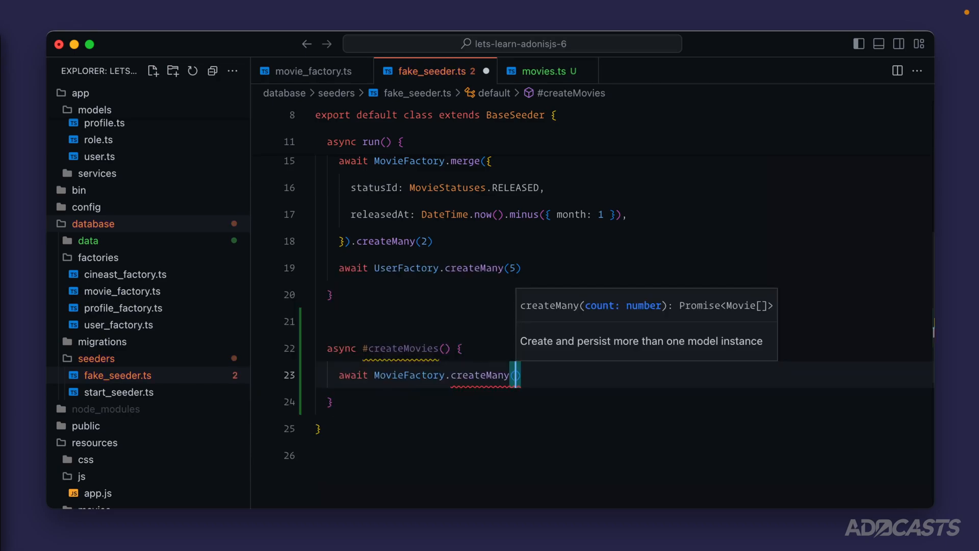
click(544, 70)
text(movies.length)
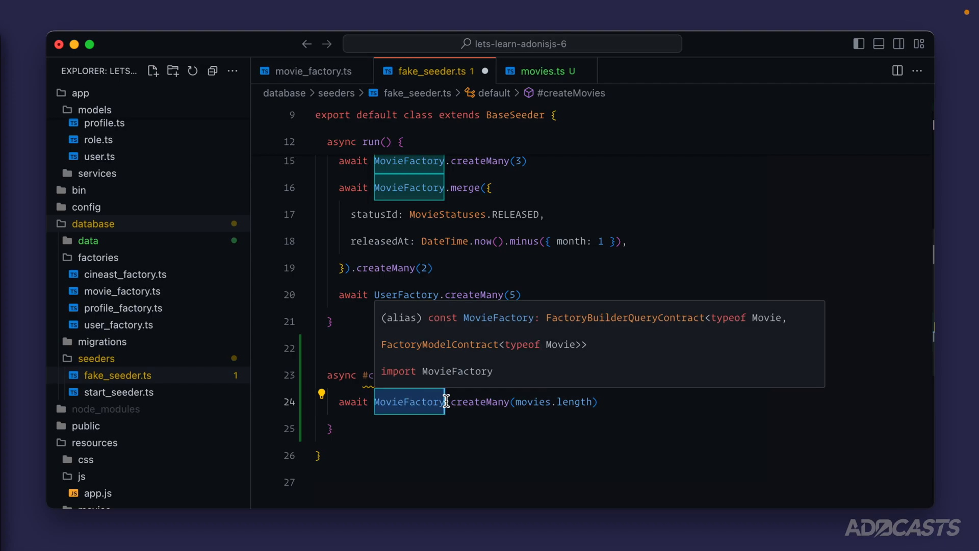
Chain a tap((row) => {...}) callback onto MovieFactory and start setting row fields.
text(.t)
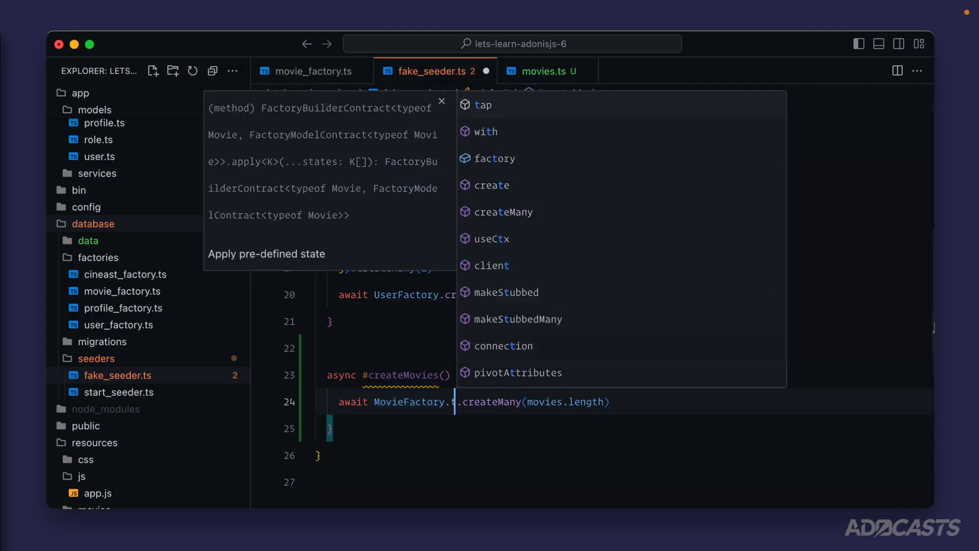
click(484, 105)
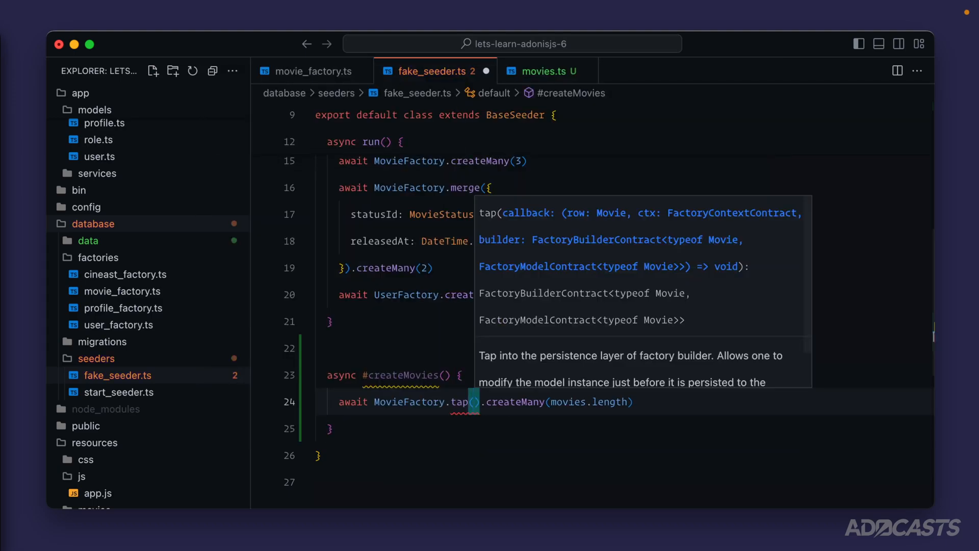
mouse_move(570, 228)
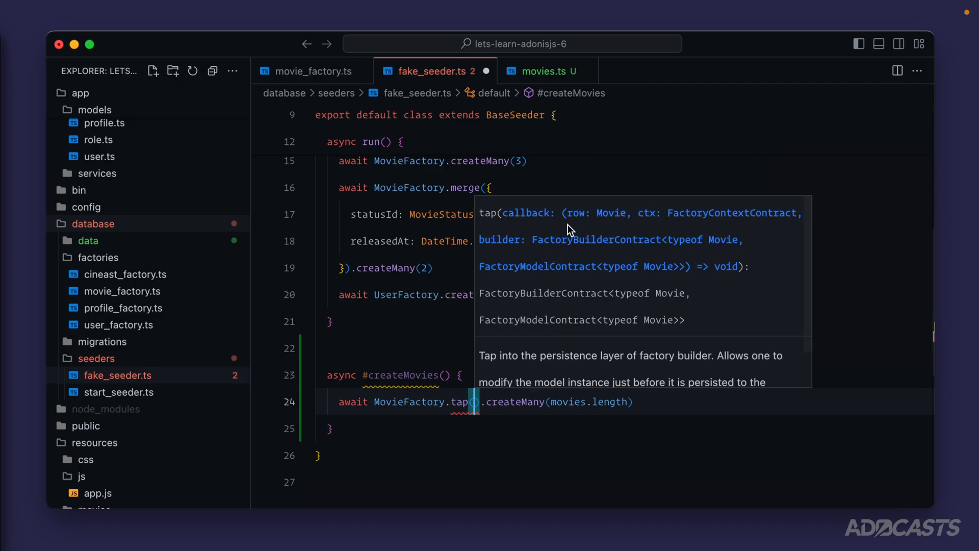
mouse_move(599, 224)
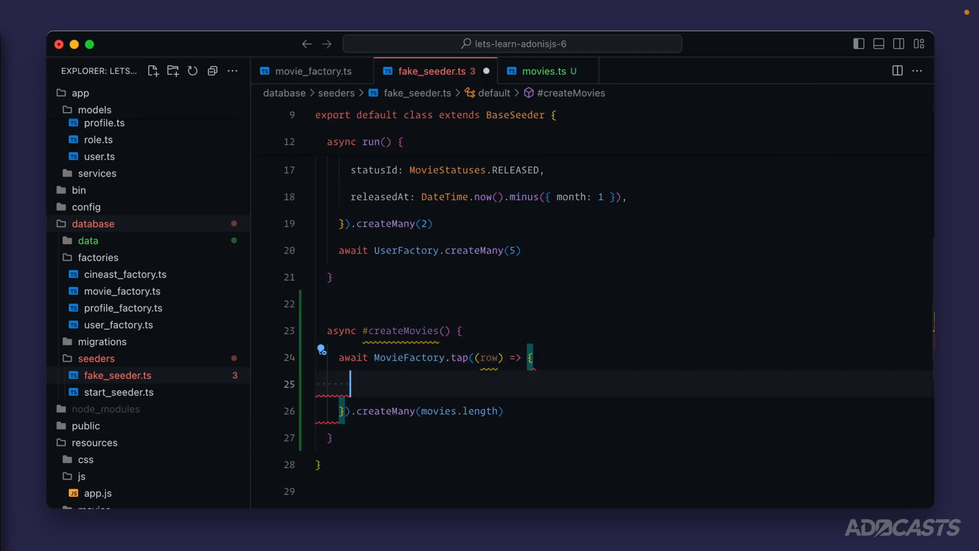
text(row.)
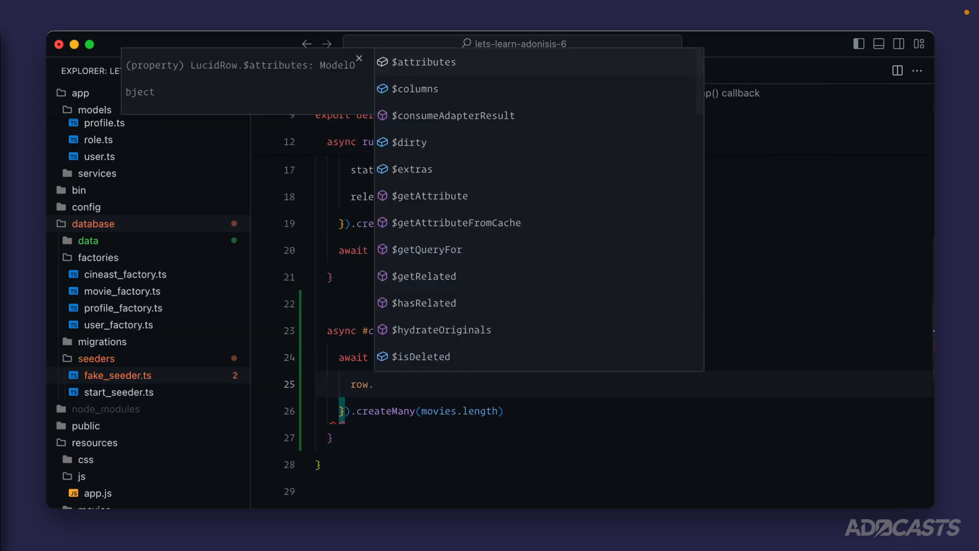
scroll(down, 3)
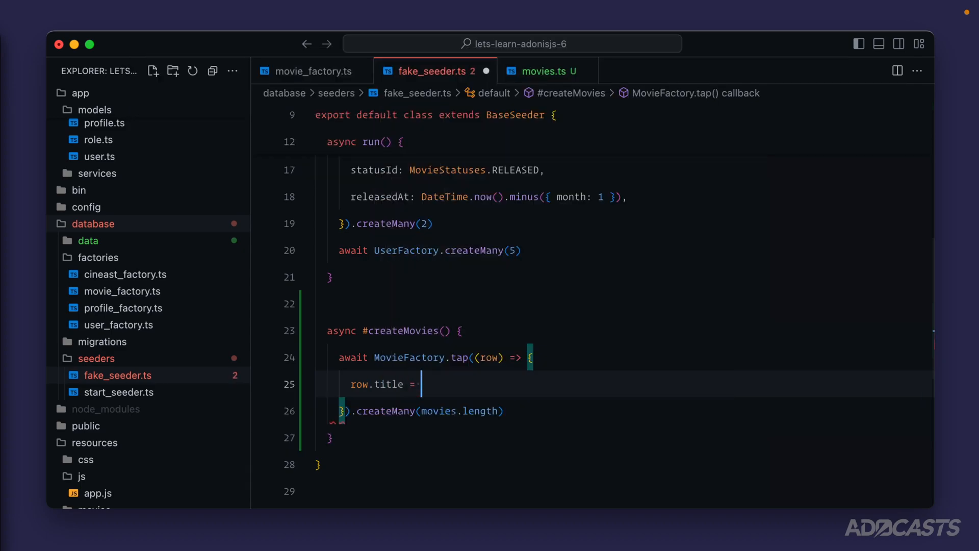
mouse_move(439, 418)
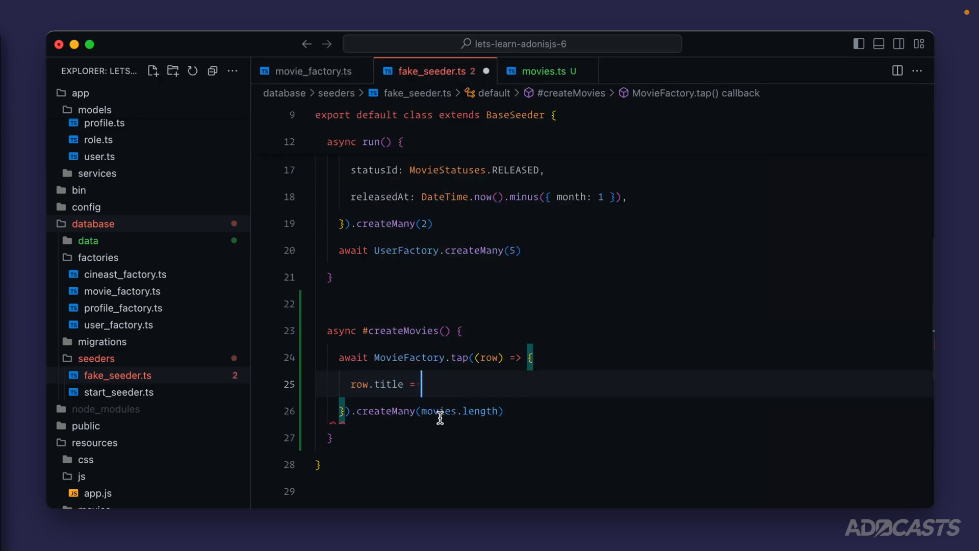
mouse_move(446, 357)
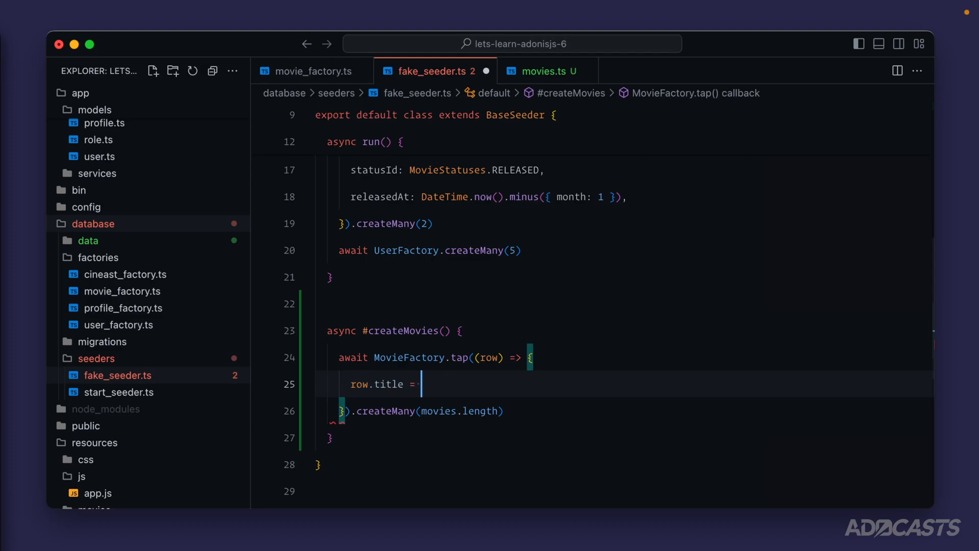
Add an index counter, take const movie = movies[index], set row.title = movie.title and increment index.
text(let)
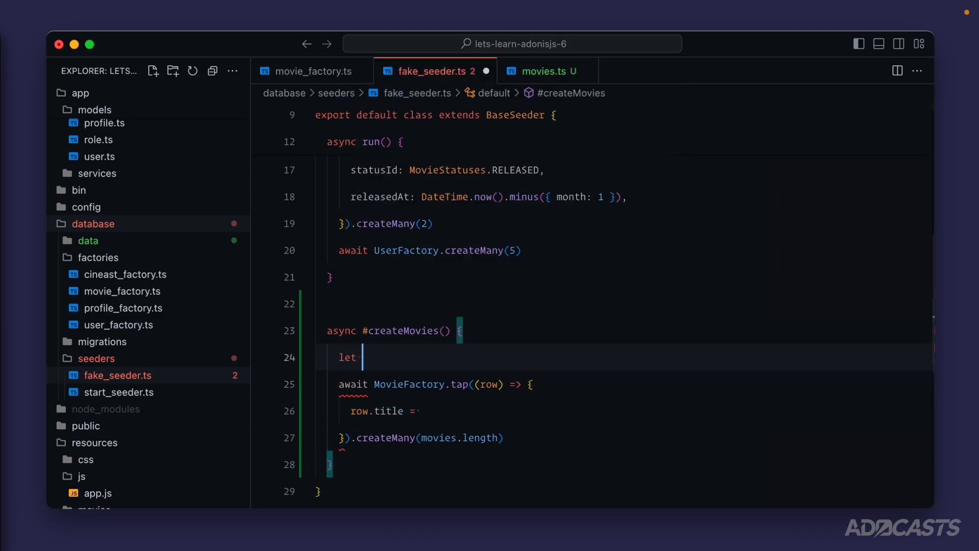
text(index = 0)
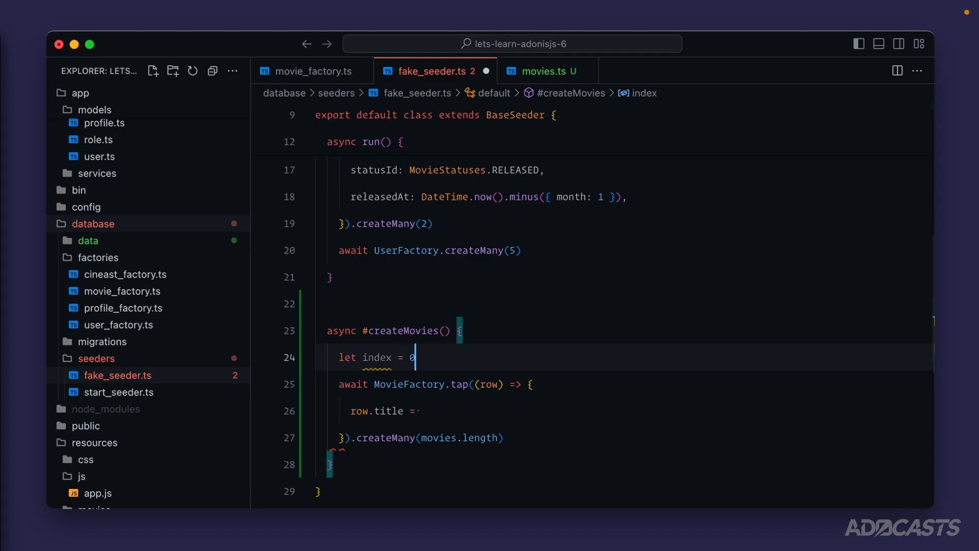
text(index++)
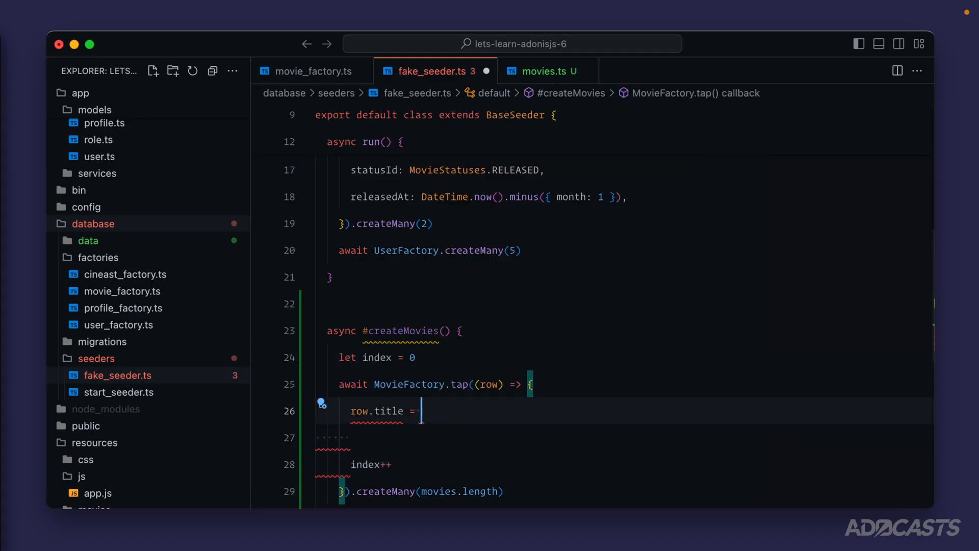
text(const movie = movies[index)
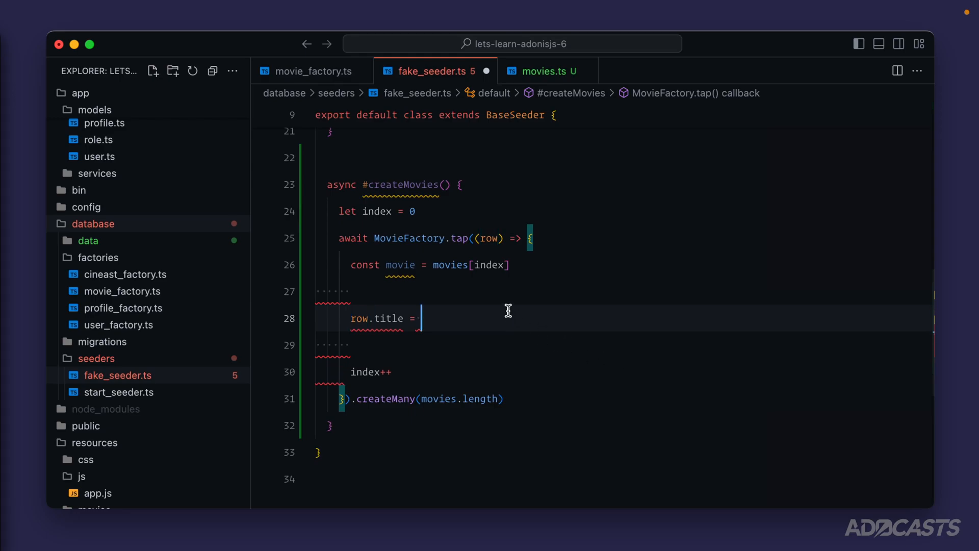
text(movie.title)
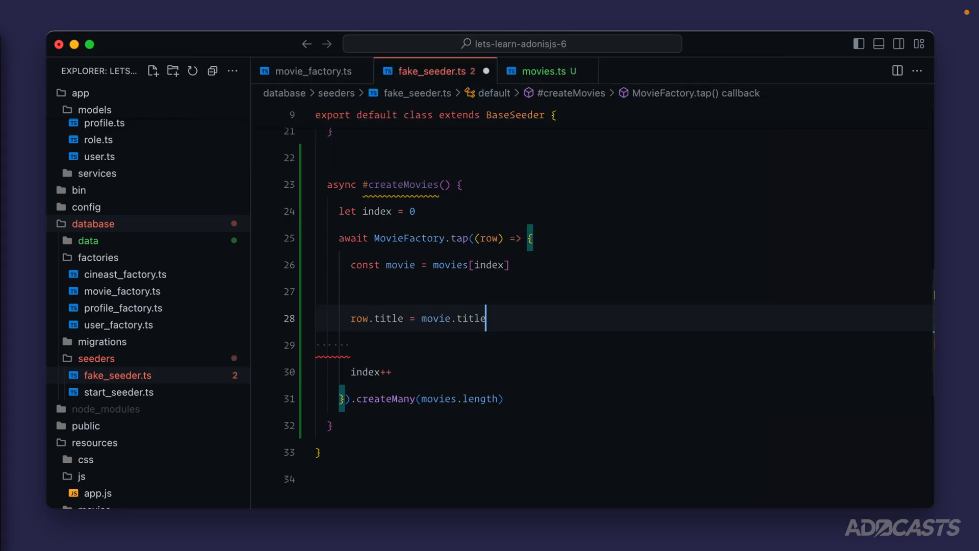
Start row.releasedAt and check the releaseYear field in the movies data list.
text(row.rl)
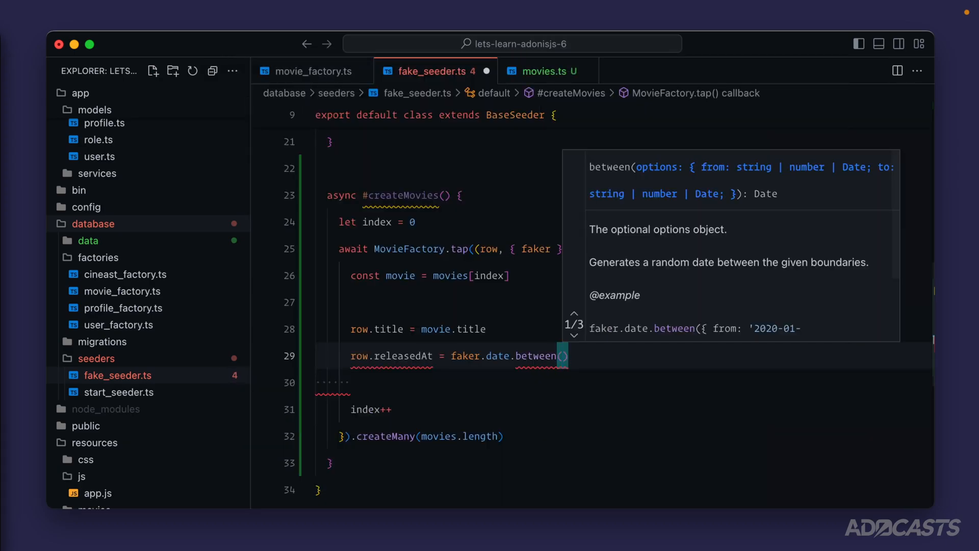
text(()
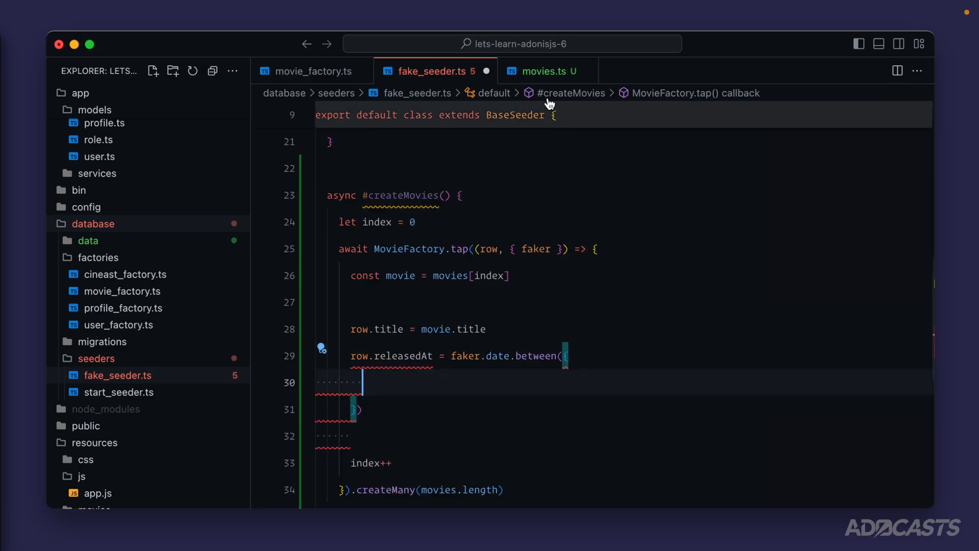
click(544, 71)
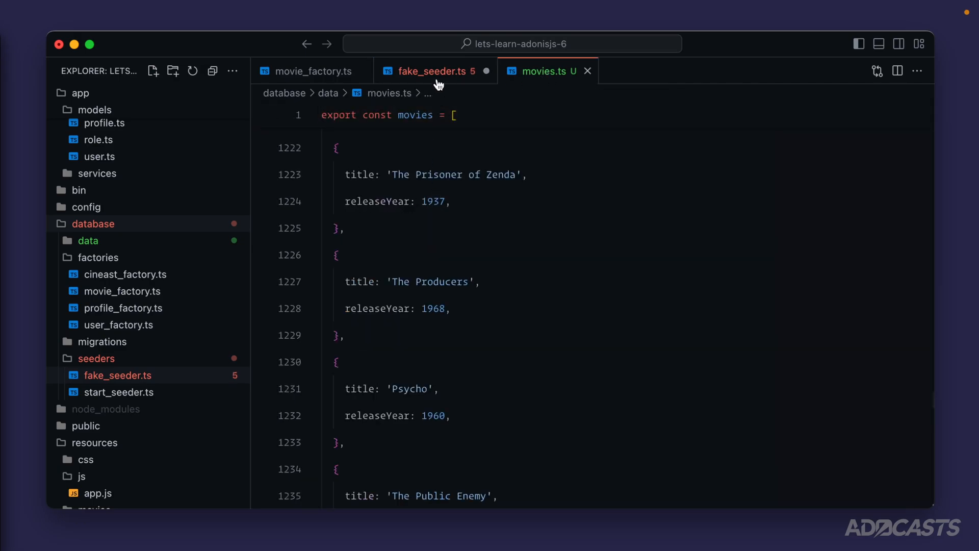
click(429, 70)
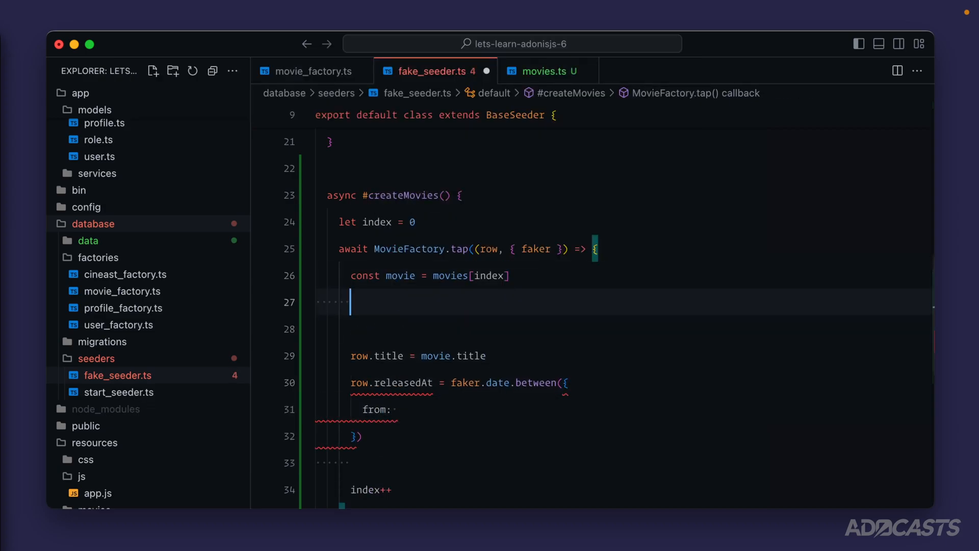
Add const released = DateTime.now().set({ year: movie.releaseYear }) and faker.date.between from released.startOf with a to bound.
text(const released = DateTime.now().set({ year: movie.releaseYear)
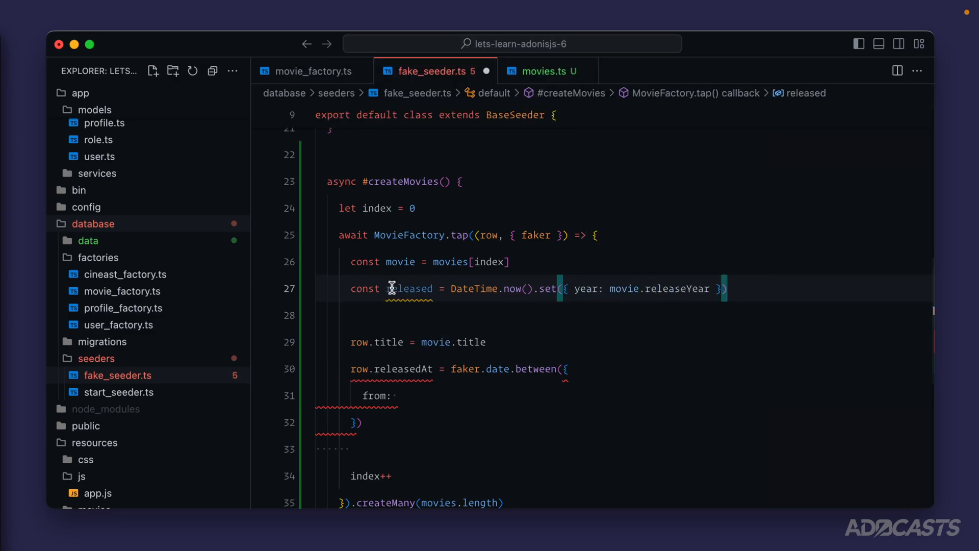
double_click(472, 287)
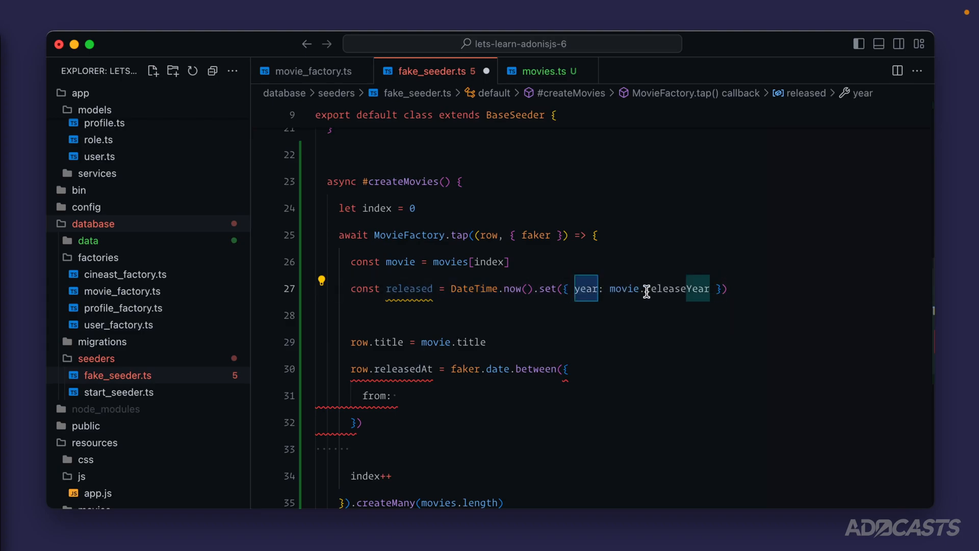
text(released.startOf)
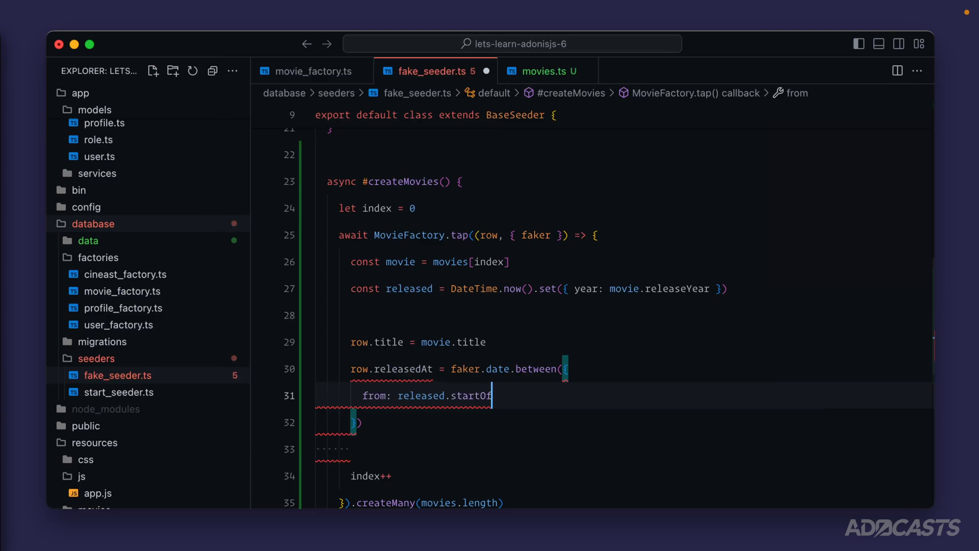
text(to: released.endOf('year'),)
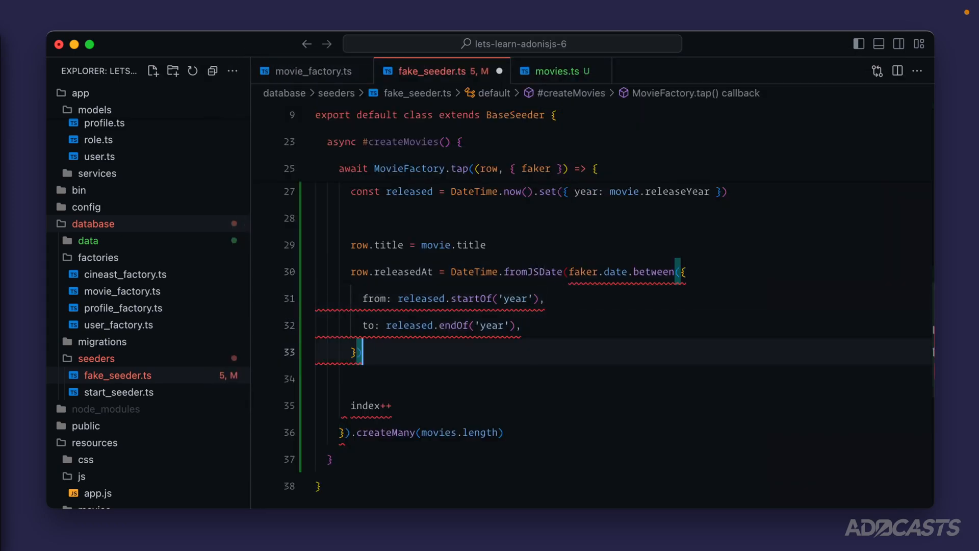
Wrap faker.date.between in DateTime.fromJSDate, add to: released.endOf('year') and .toJSDate() on both bounds.
text())
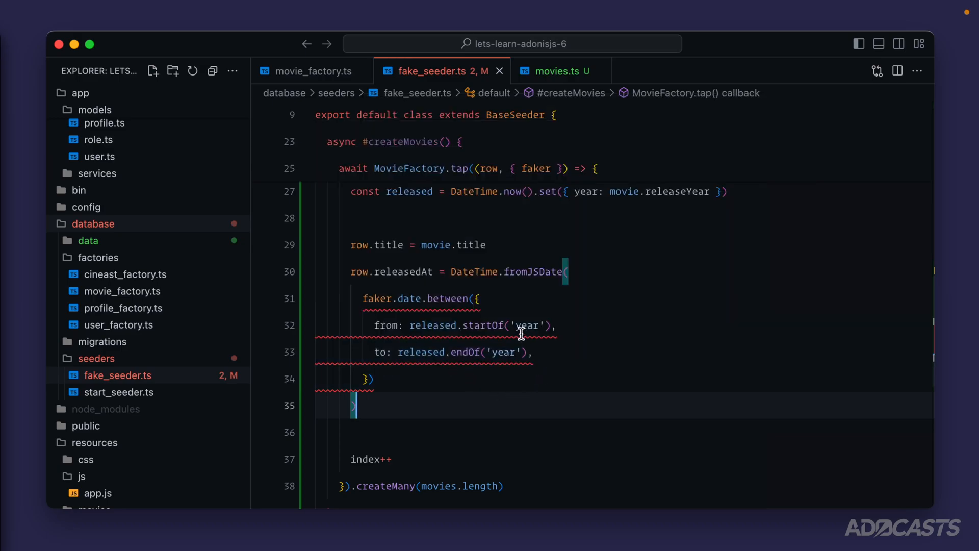
click(518, 325)
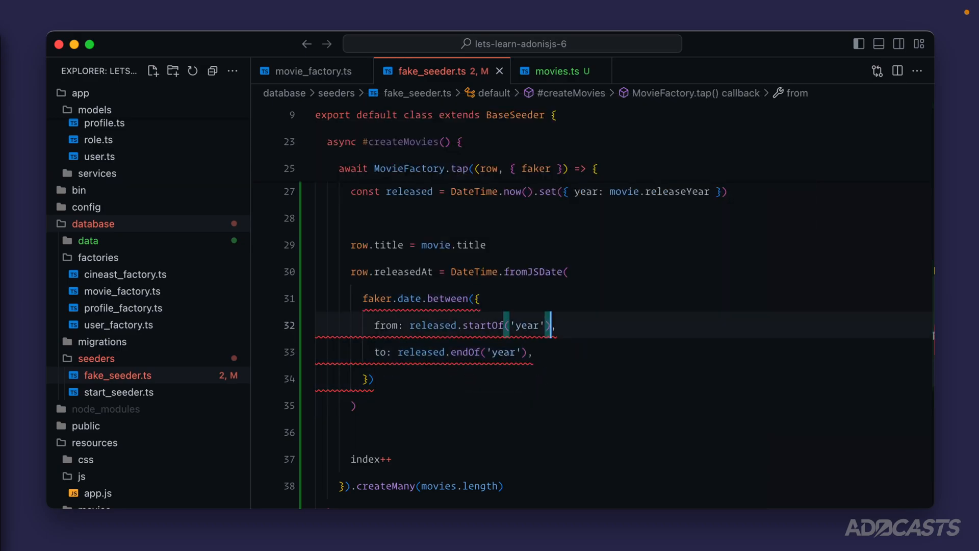
text(.toJSDate()
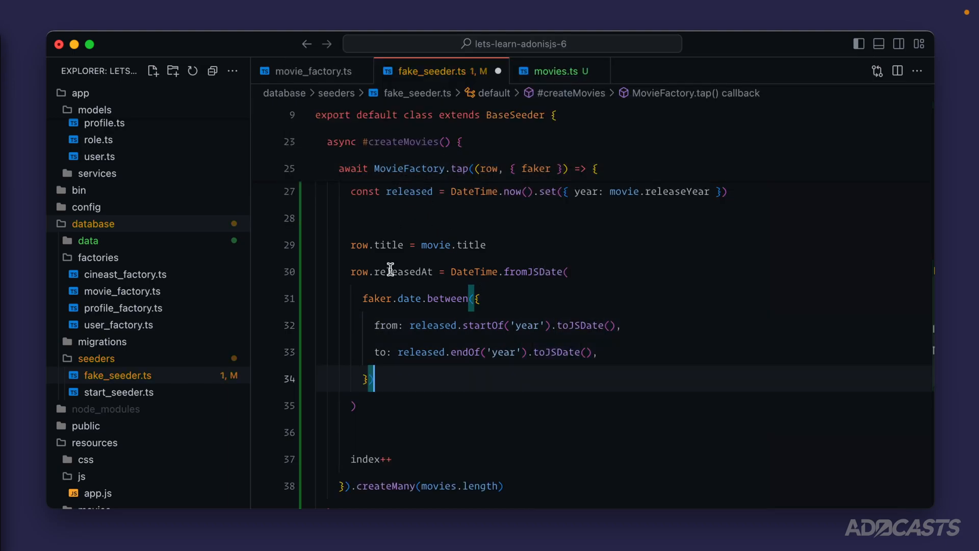
Review the createMany count, tap call, title and released date usage, then remove this.#createMovies() from run().
double_click(437, 486)
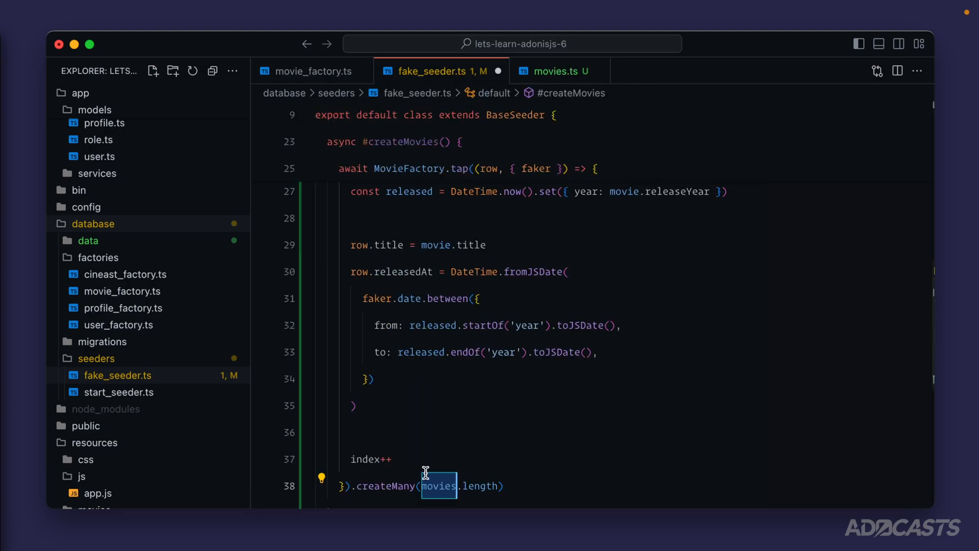
double_click(365, 459)
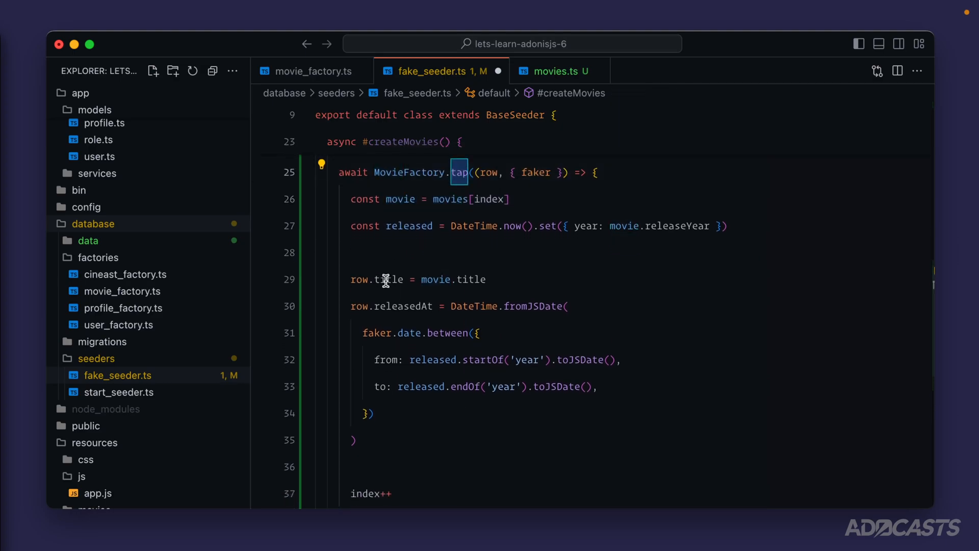
double_click(389, 280)
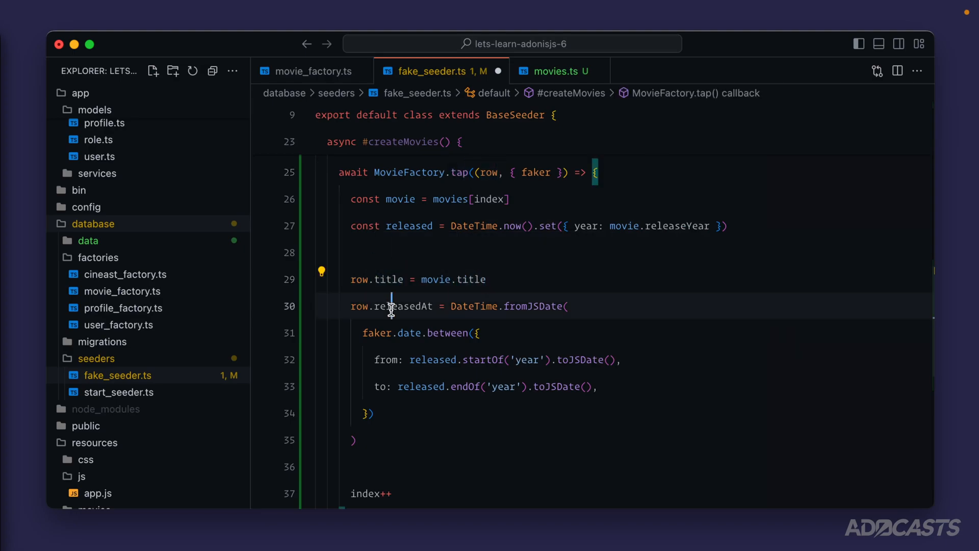
double_click(409, 306)
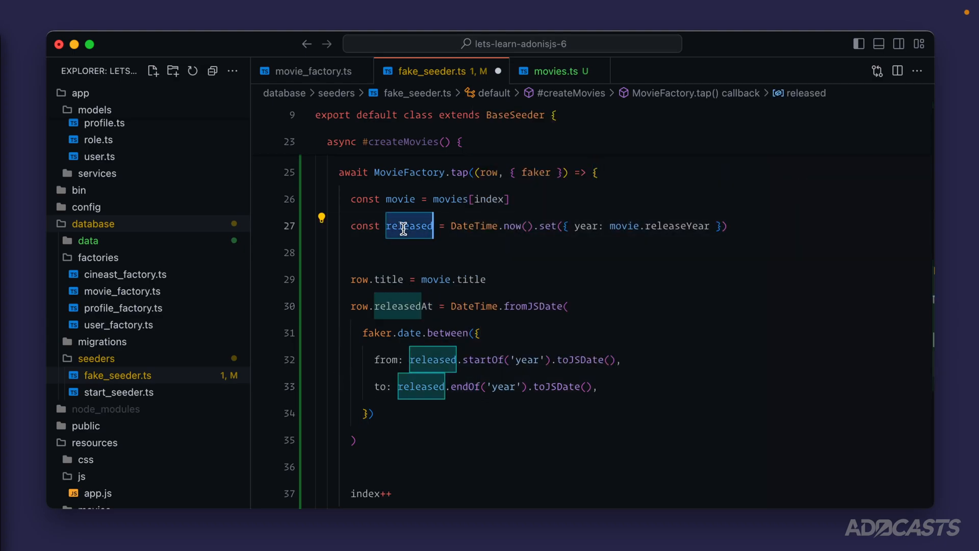
click(512, 258)
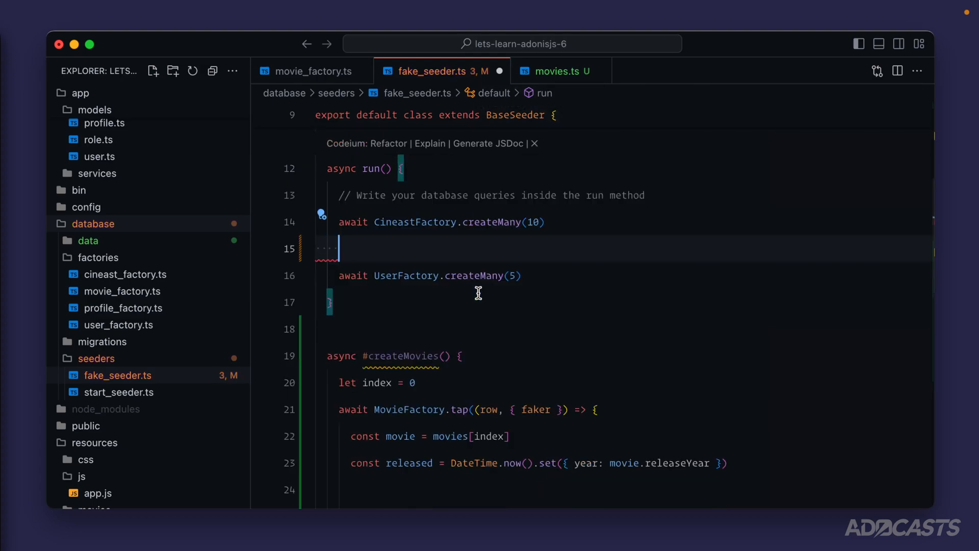
scroll(down, 3)
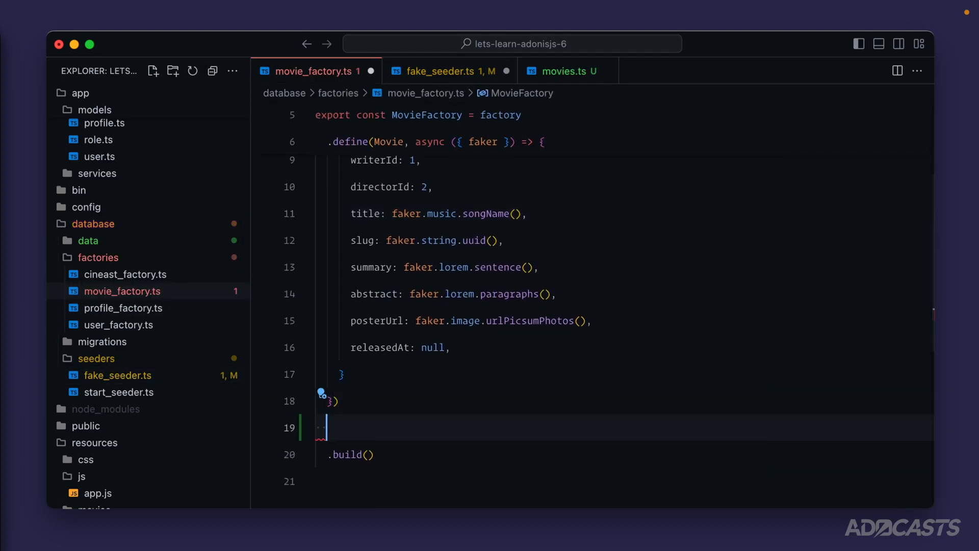
Add .state('released', (row, { faker }) => {...}) to the movie factory.
text(.state(''))
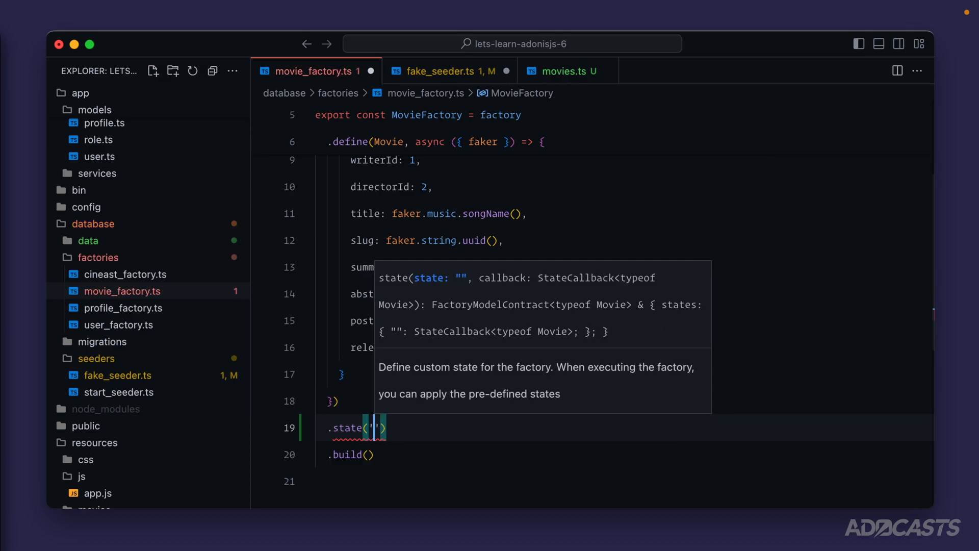
text(released)
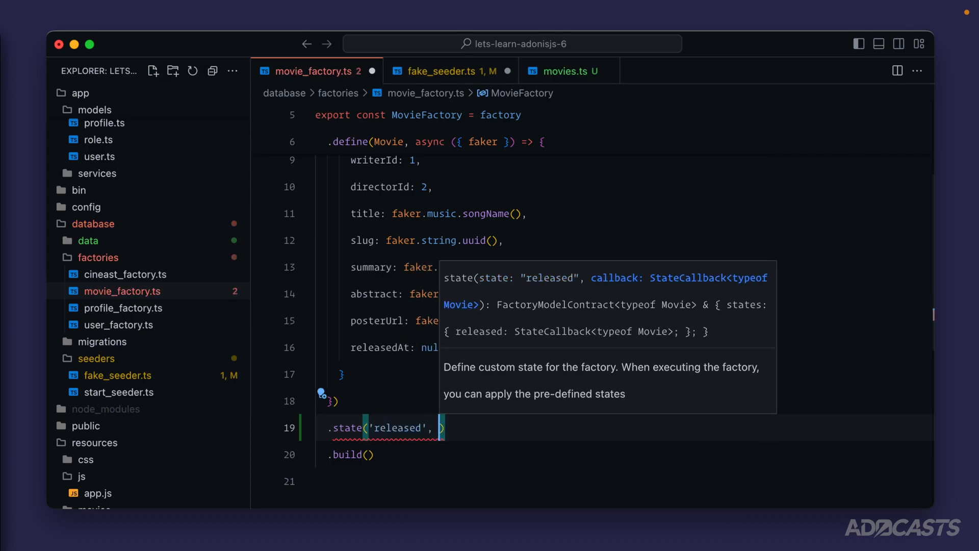
text(row, { faker)
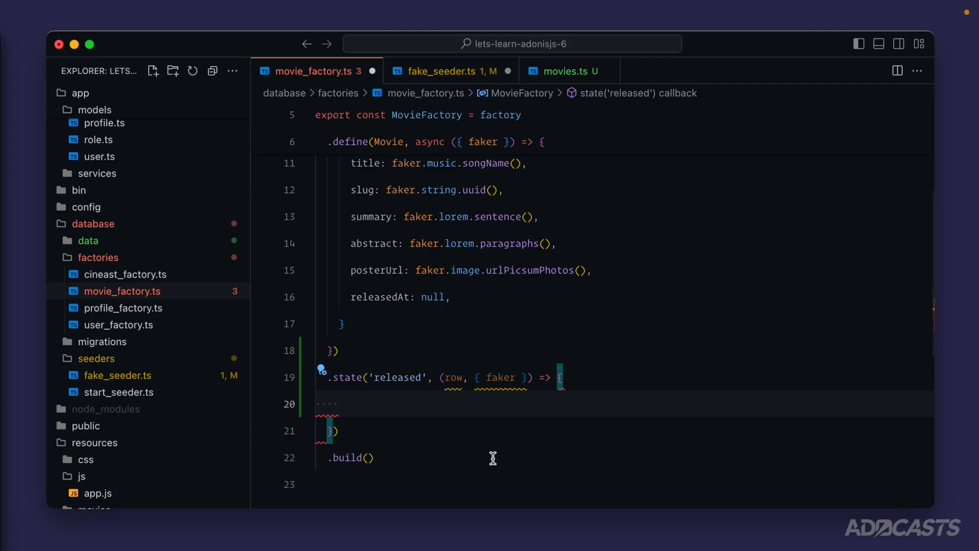
text(row.statusId =)
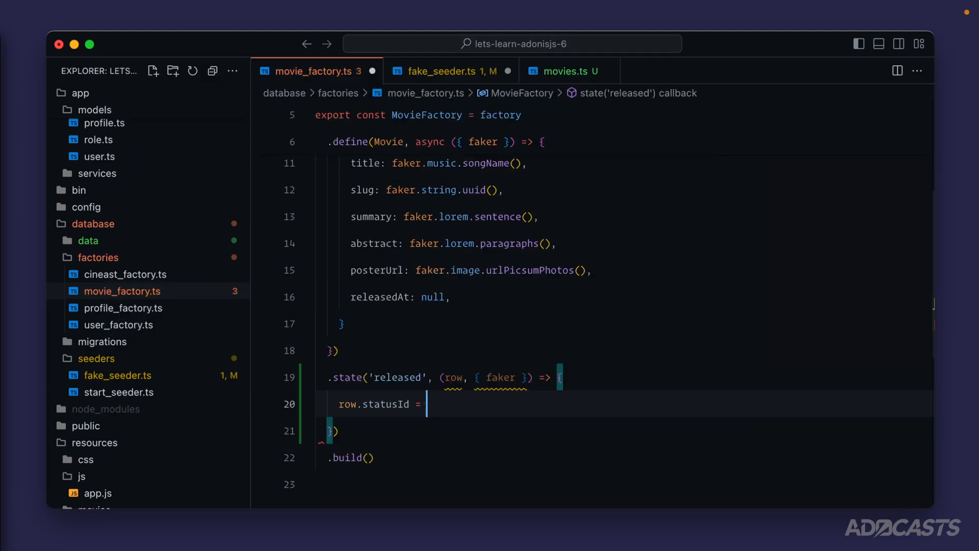
Set row.statusId to the MovieStatus released value and row.releasedAt = DateTime.fromJSDate(faker.date.past()), importing DateTime from luxon.
text(MovieStatuses.RELEASE)
text(row.releasedAt = DateTime.fromJS)
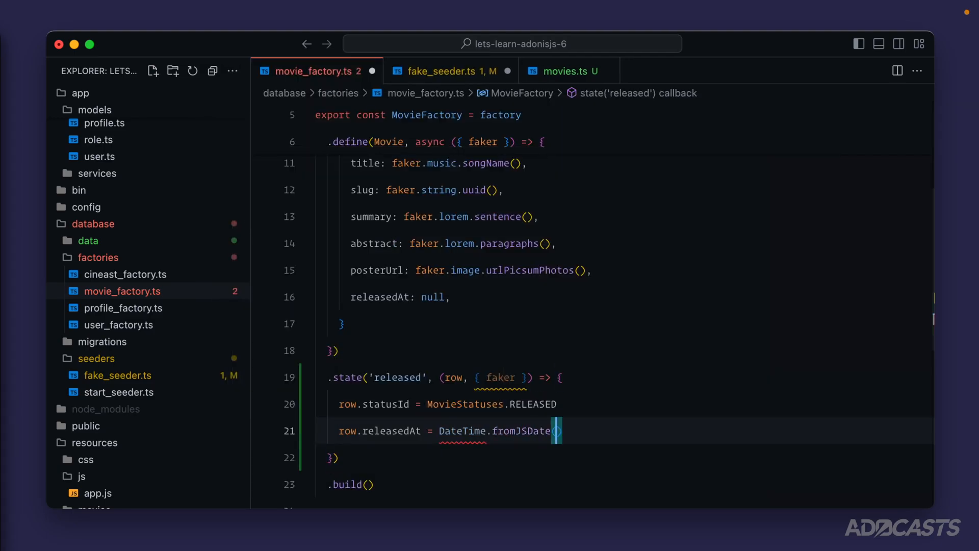
text(Date)
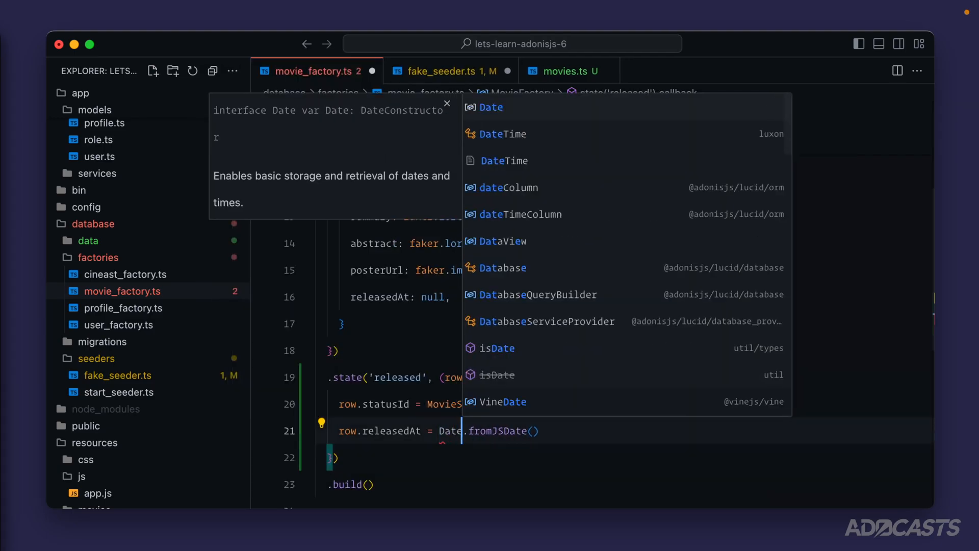
click(502, 134)
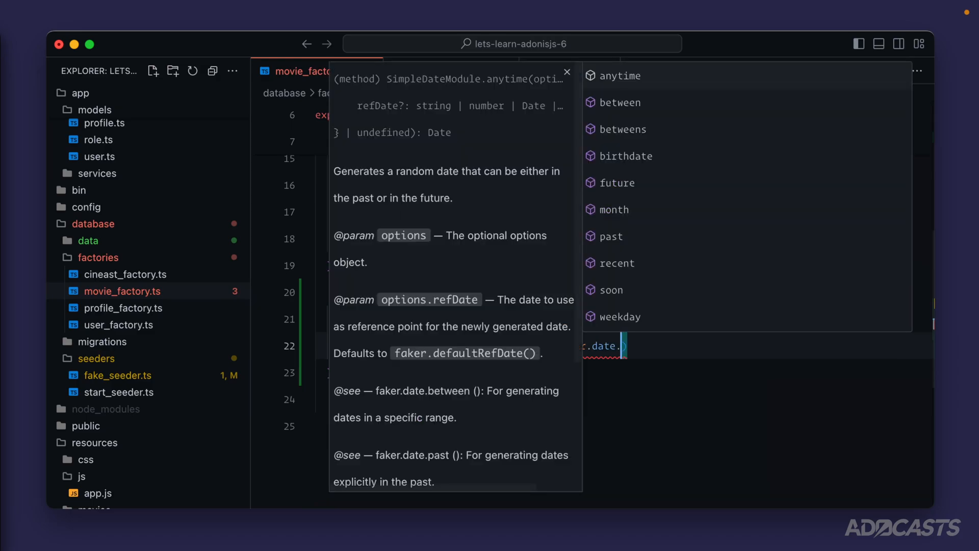
click(611, 236)
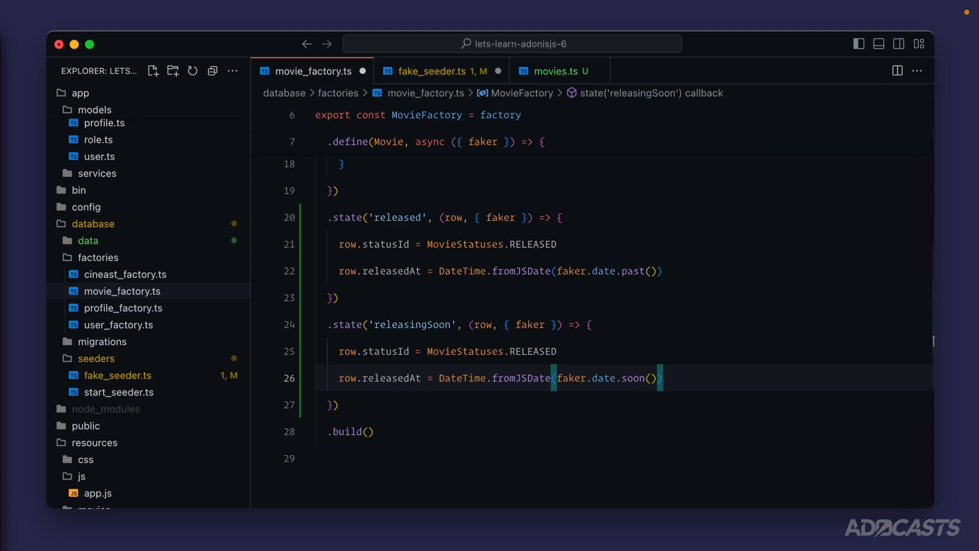
mouse_move(509, 357)
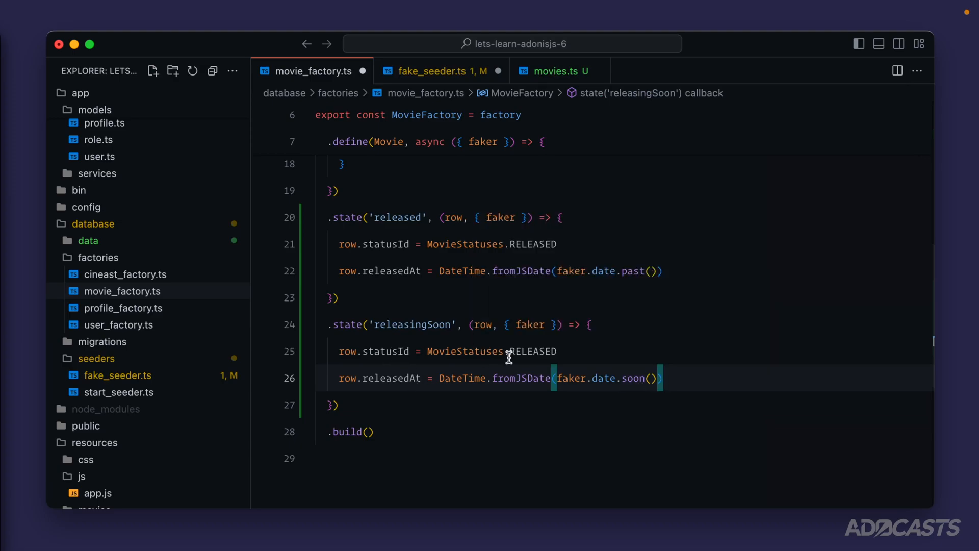
mouse_move(394, 377)
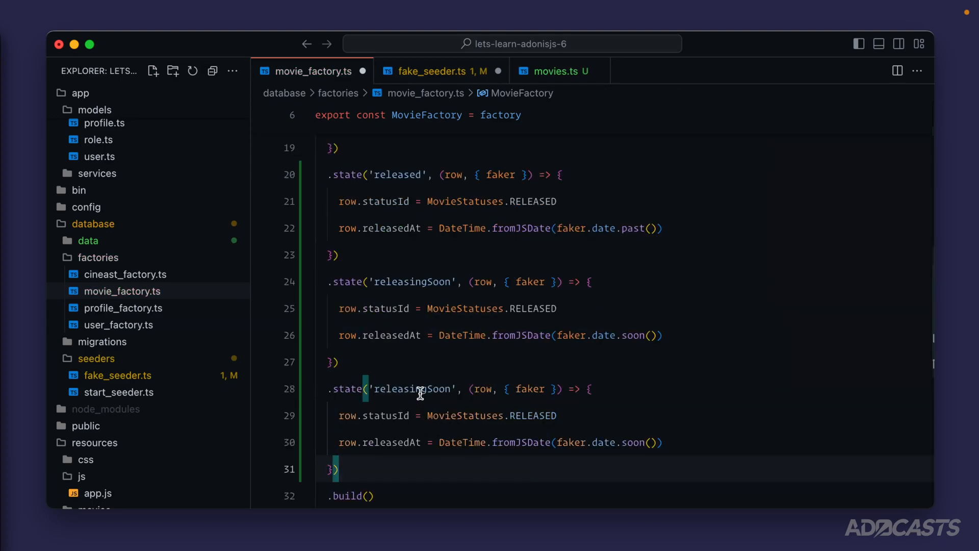
Name the duplicated factory state postProduction using MovieStatuses.POST_PRODUCTION with an upcoming date.
text(postProduction)
click(624, 415)
text(POST_PRODUCTION)
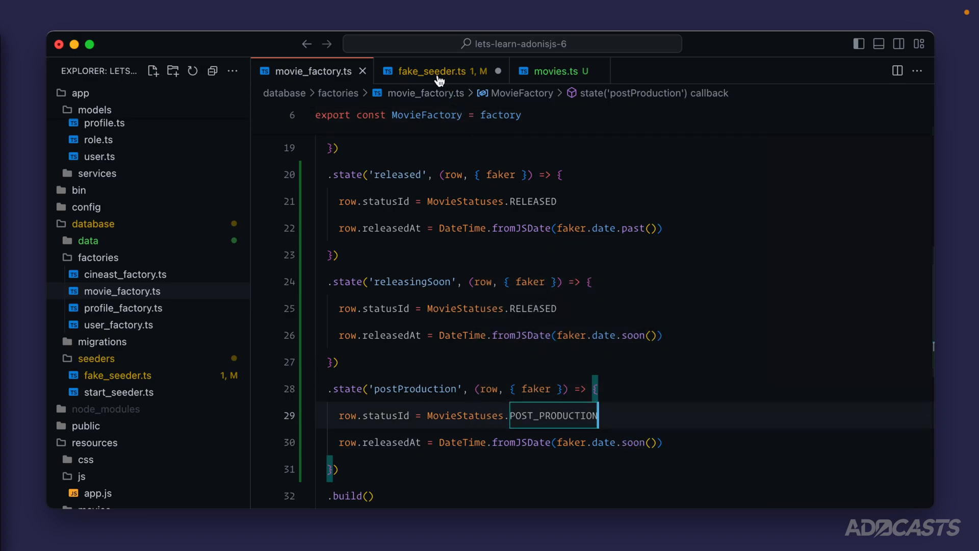
Add MovieFactory.apply('released'/'releasingSoon'/'postProduction').createMany(2) lines in fake_seeder.ts.
click(437, 70)
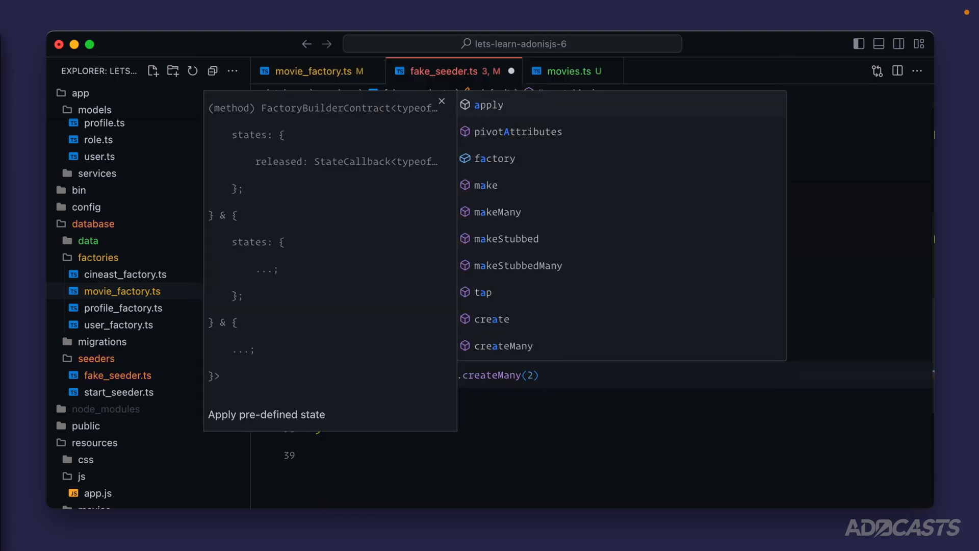
click(489, 104)
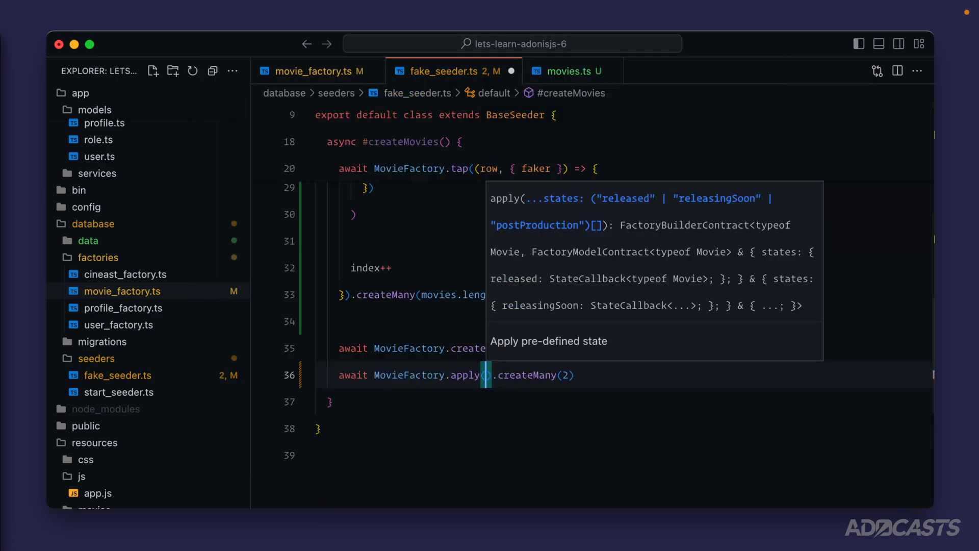
text('released)
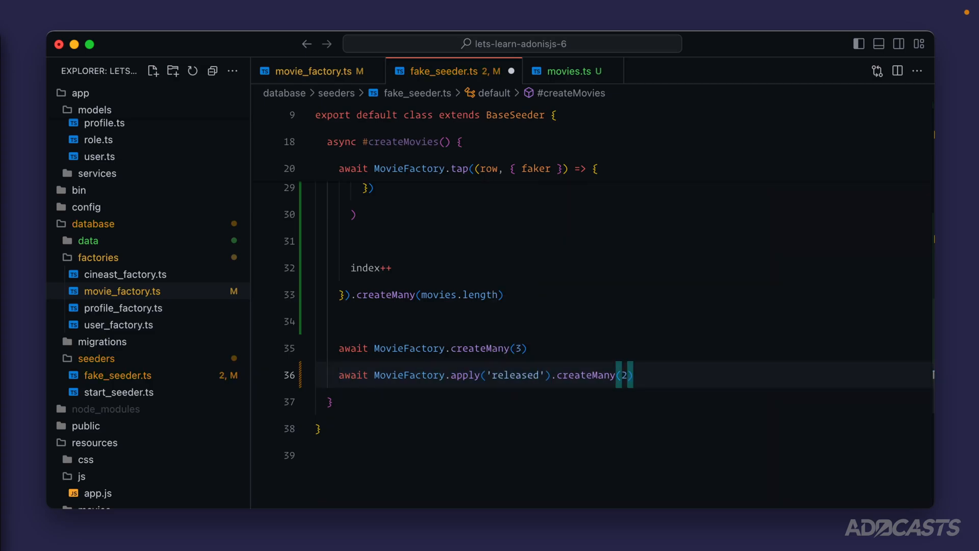
triple_click(486, 374)
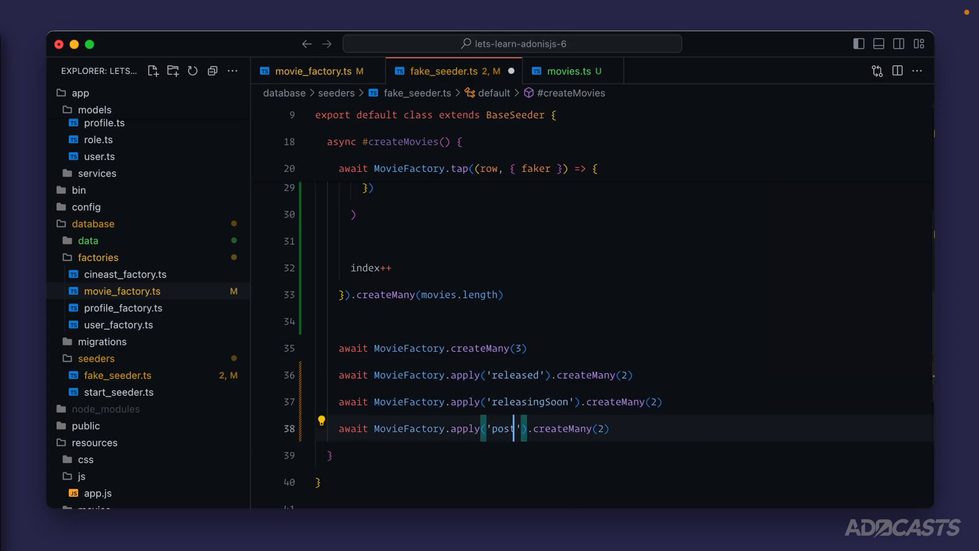
text(Production)
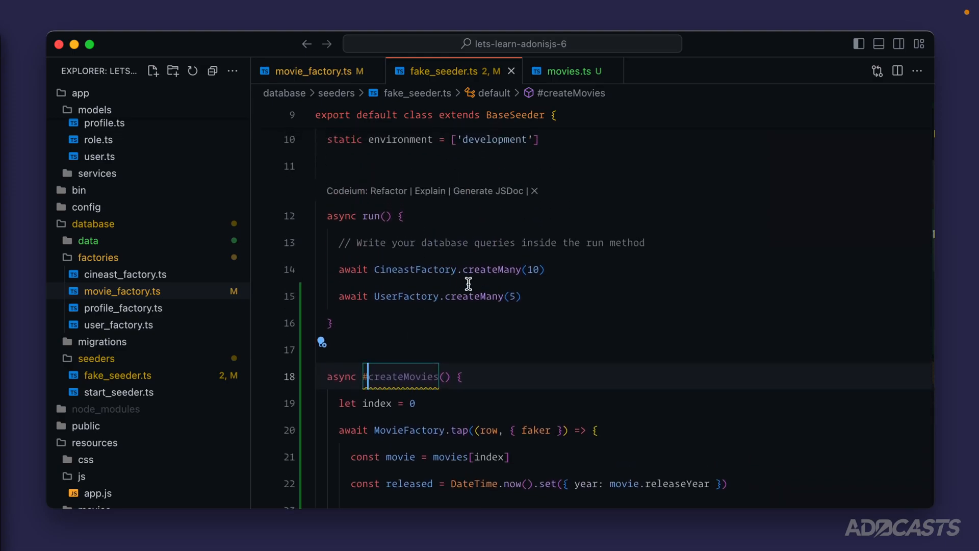
Add await this.#createMovies() after UserFactory.createMany(5) in run() and save.
text(awai)
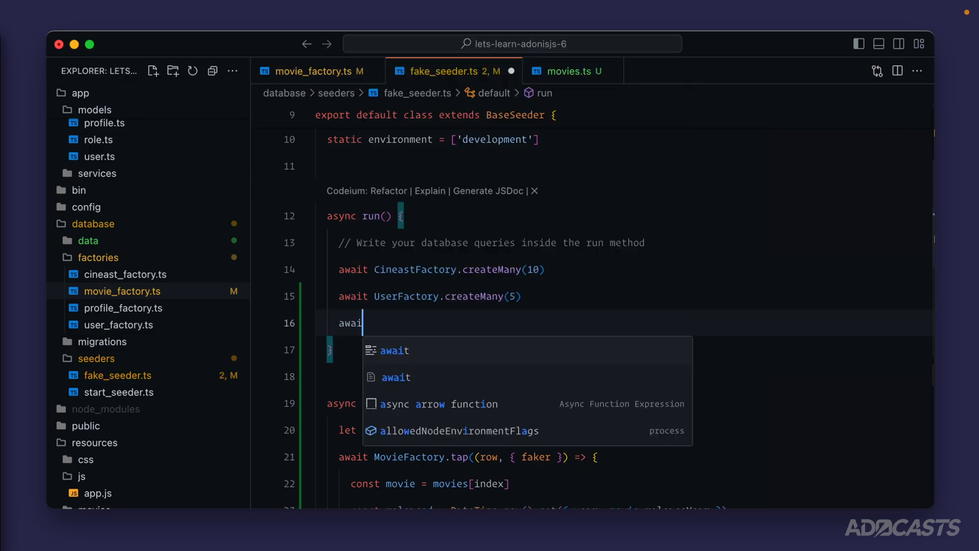
text(this.#createMovies())
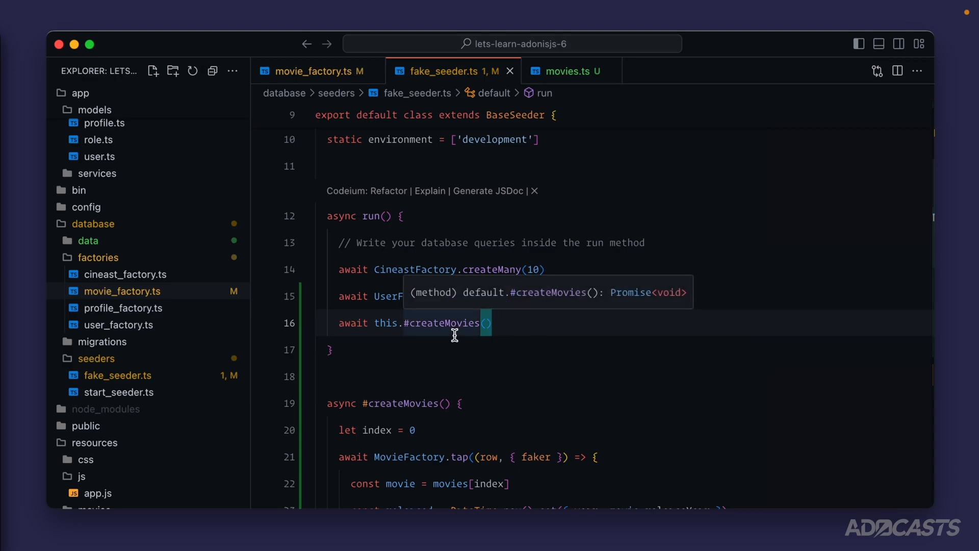
mouse_move(394, 342)
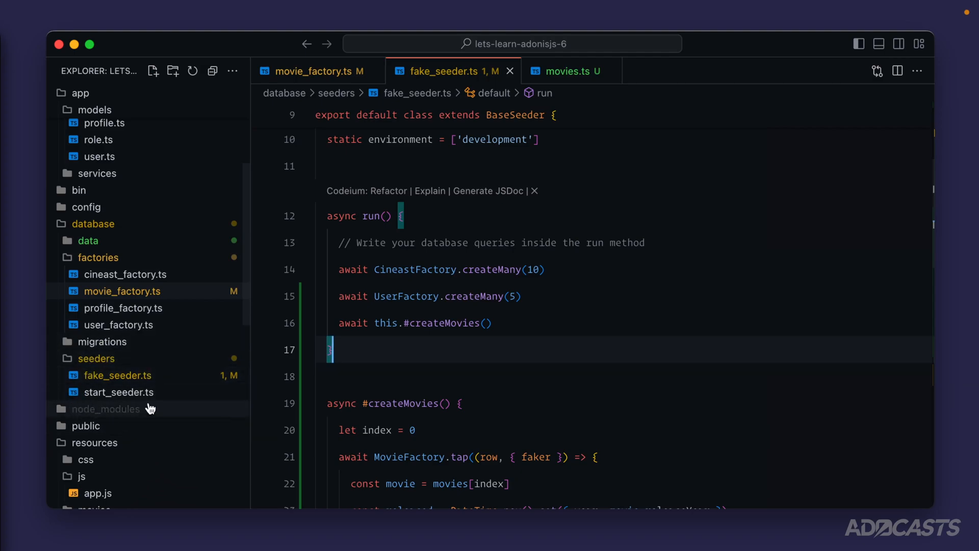
mouse_move(121, 365)
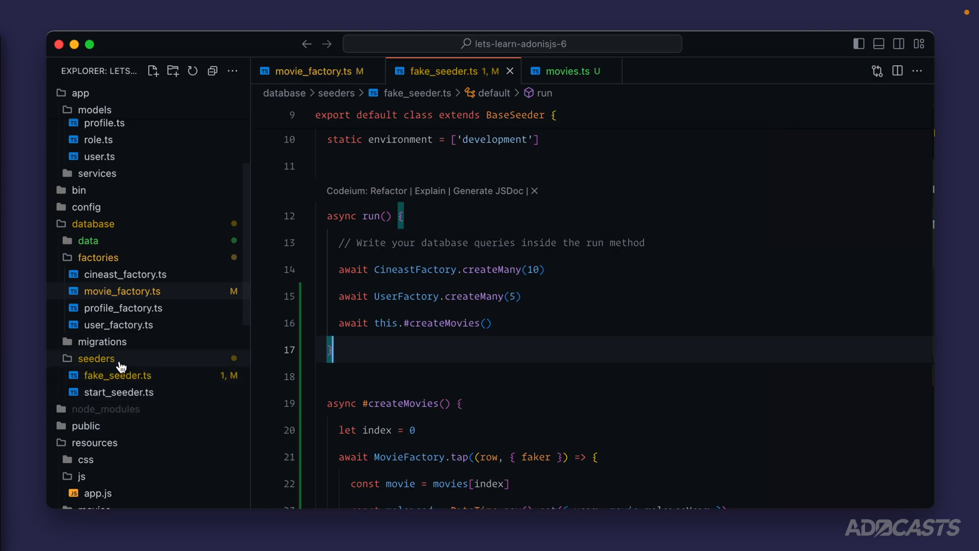
mouse_move(123, 380)
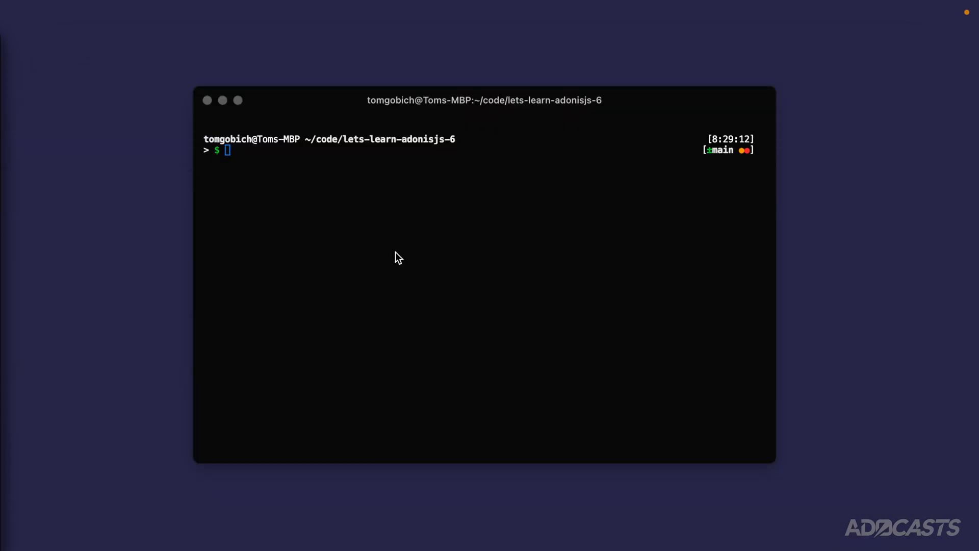
Reset and rerun the database migrations with node ace migration:reset and migration:run.
text(node ac)
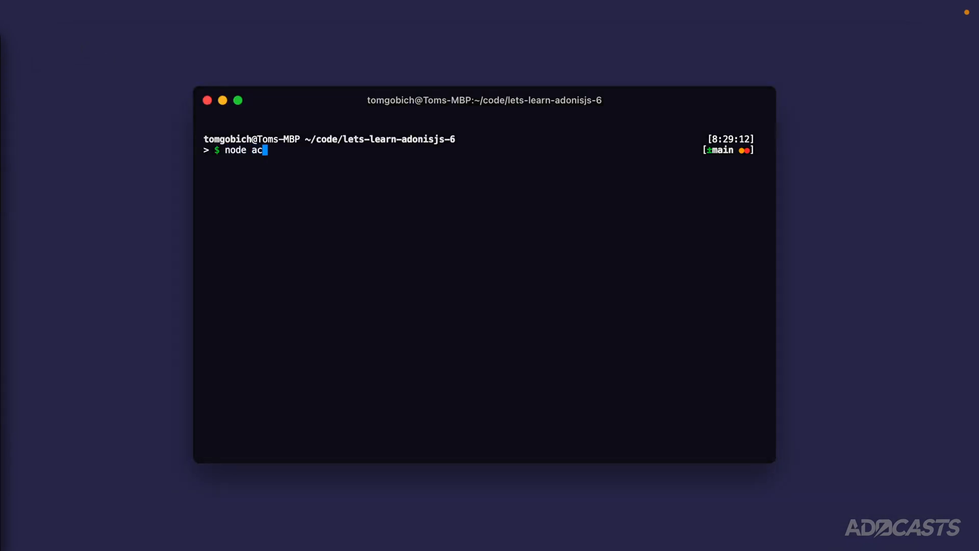
text(e migration:rese)
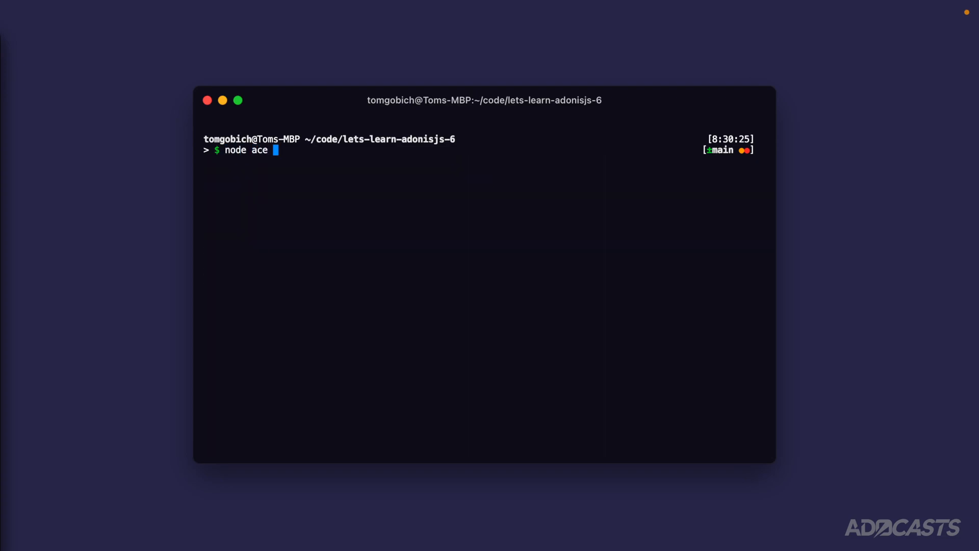
text(migration:run)
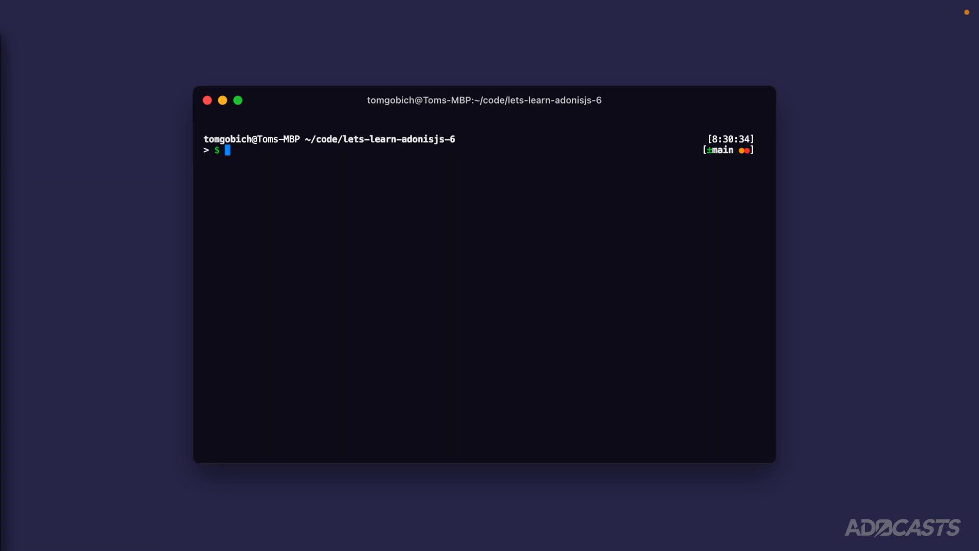
Run node ace db:seed and inspect the users_role_id_foreign constraint error that fails fake_seeder.
text(node ace db:seed)
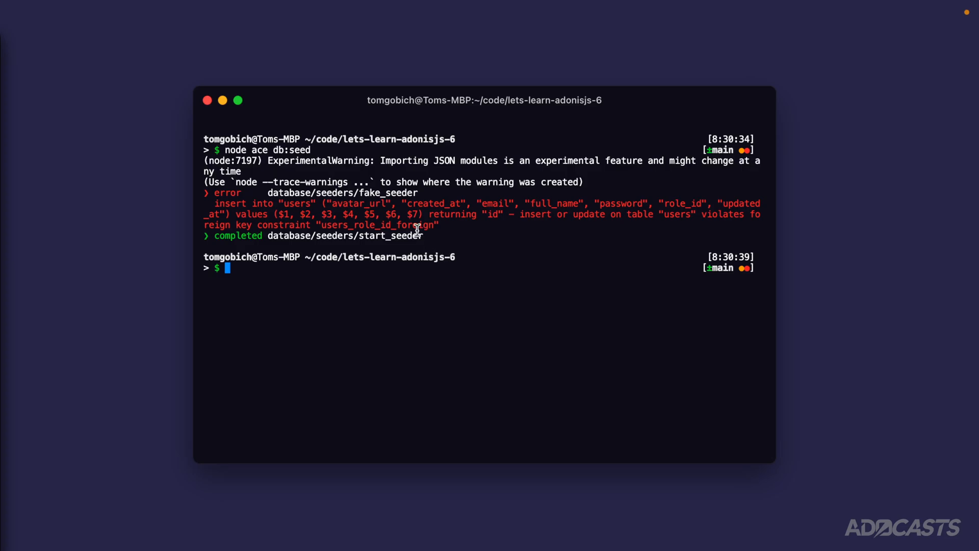
mouse_move(278, 205)
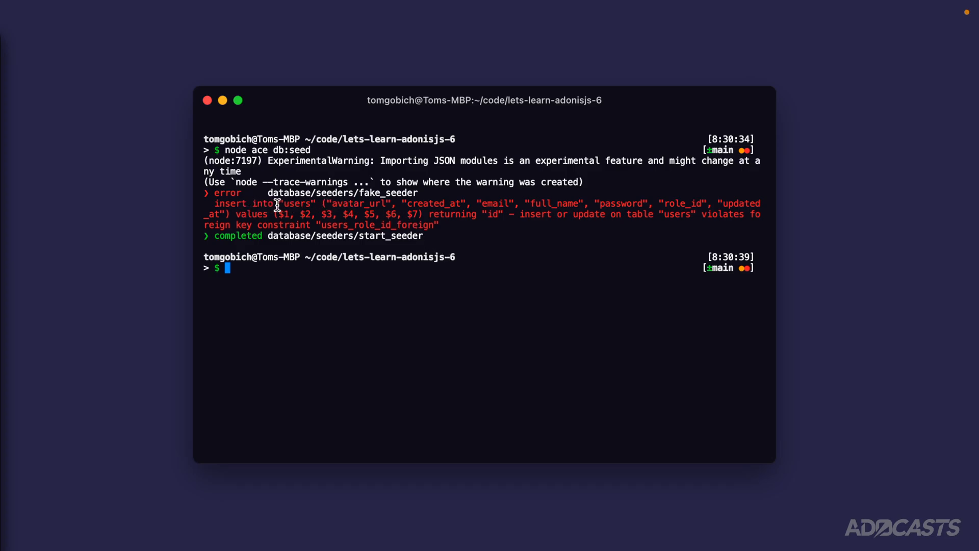
mouse_move(330, 214)
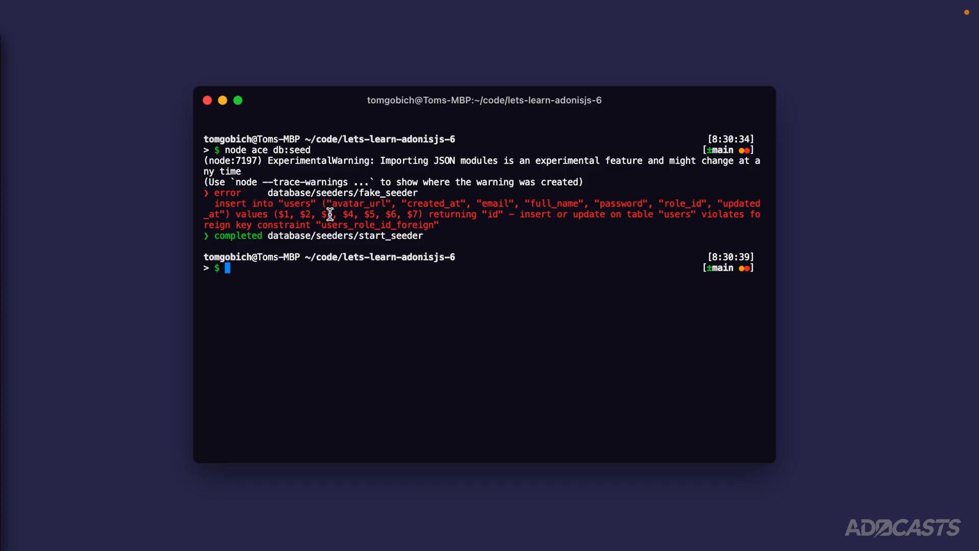
double_click(375, 225)
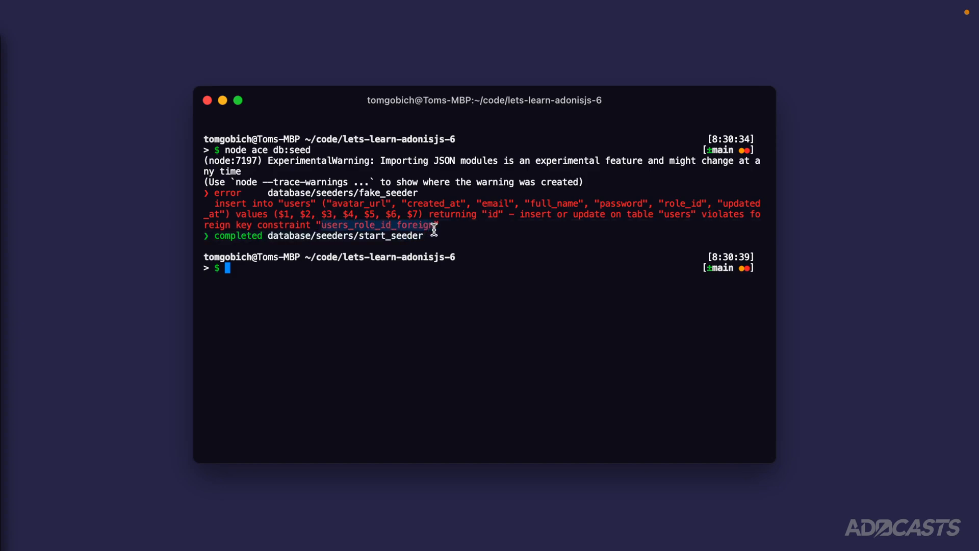
text(node ace)
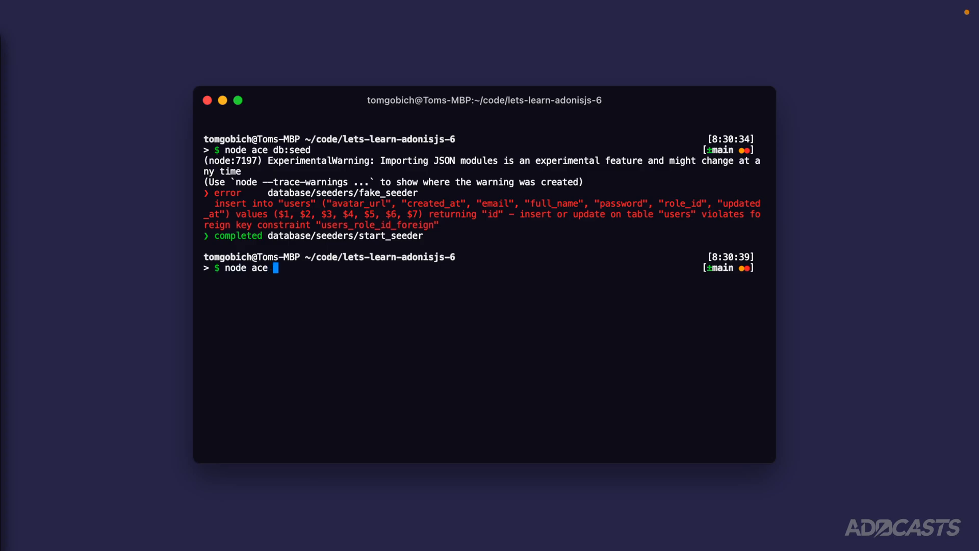
Run node ace migration:reset to revert every migration and note the completed start_seeder line.
text(migration:reset)
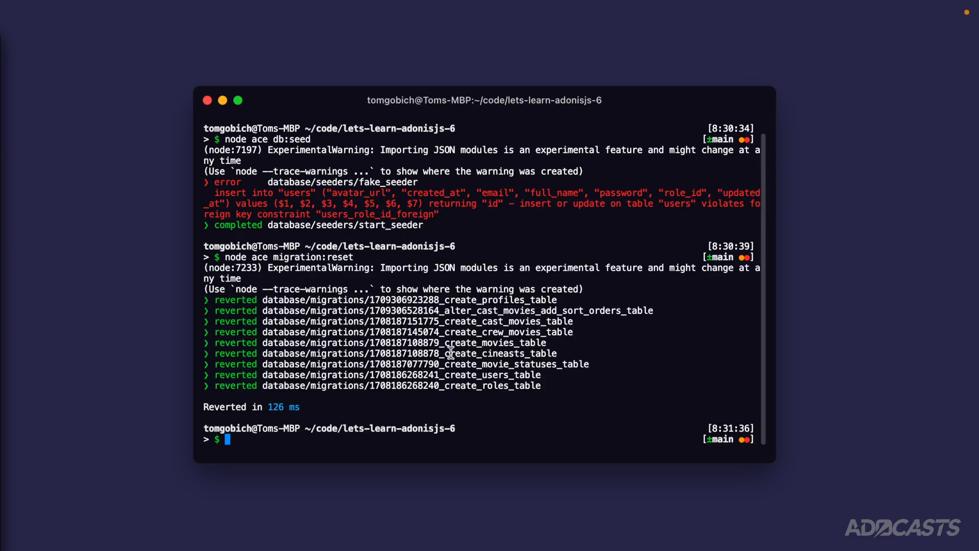
drag(215, 224, 428, 224)
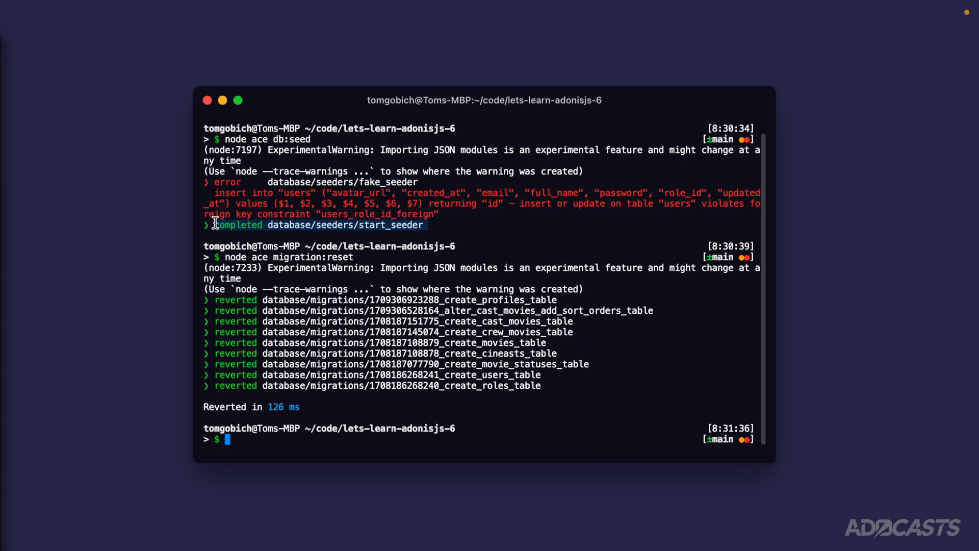
click(421, 225)
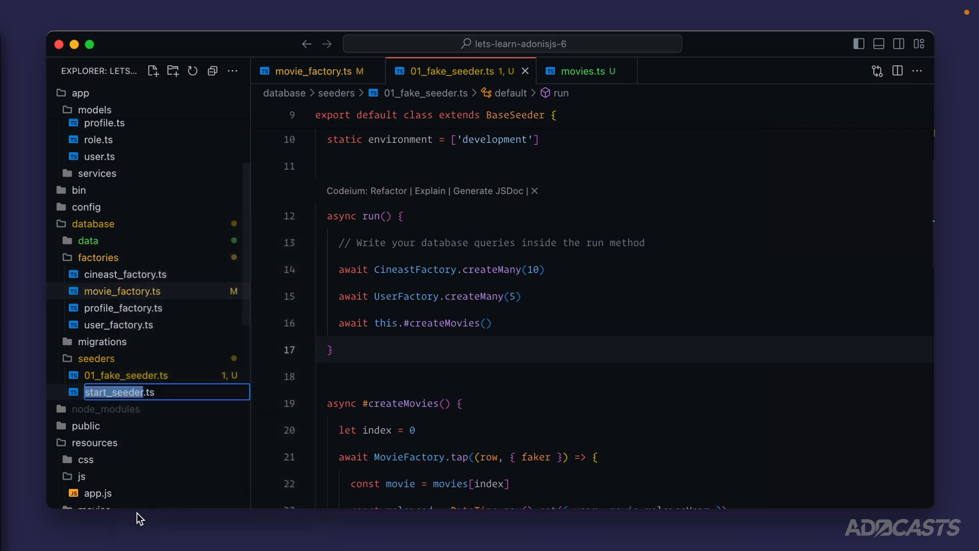
Rename database/seeders/start_seeder.ts to 00_start_seeder.ts in the Explorer.
text(00)
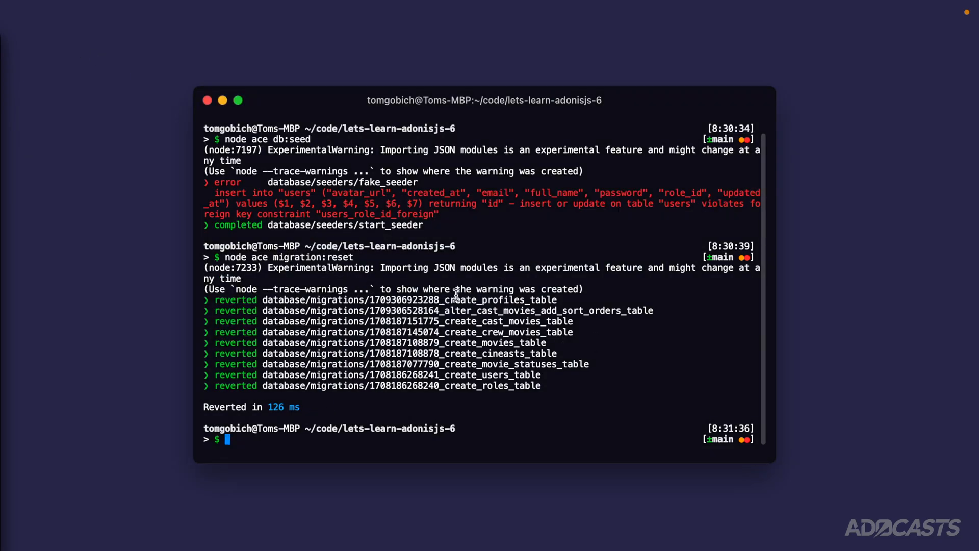
Run node ace migration:run and db:seed so both seeders complete, then npm run dev.
text(node ace migration:run)
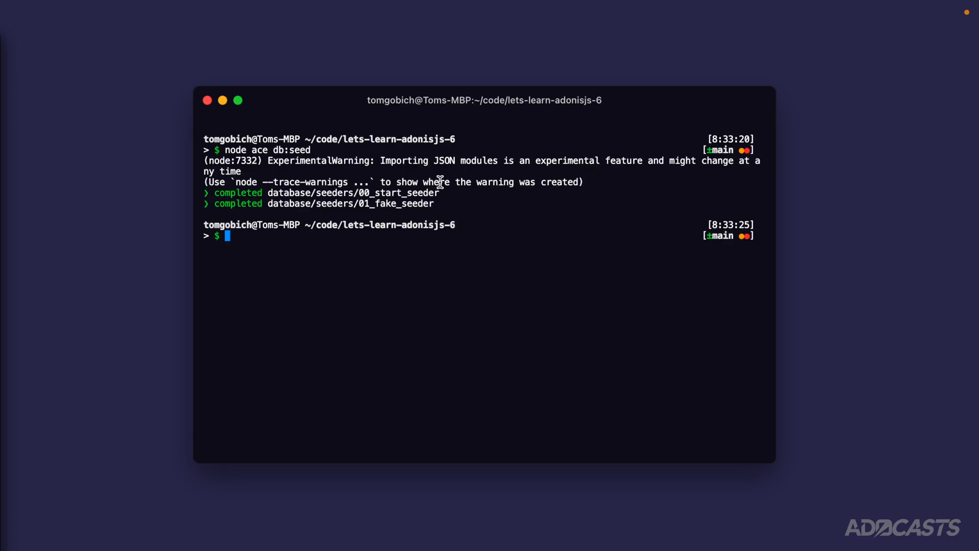
mouse_move(275, 229)
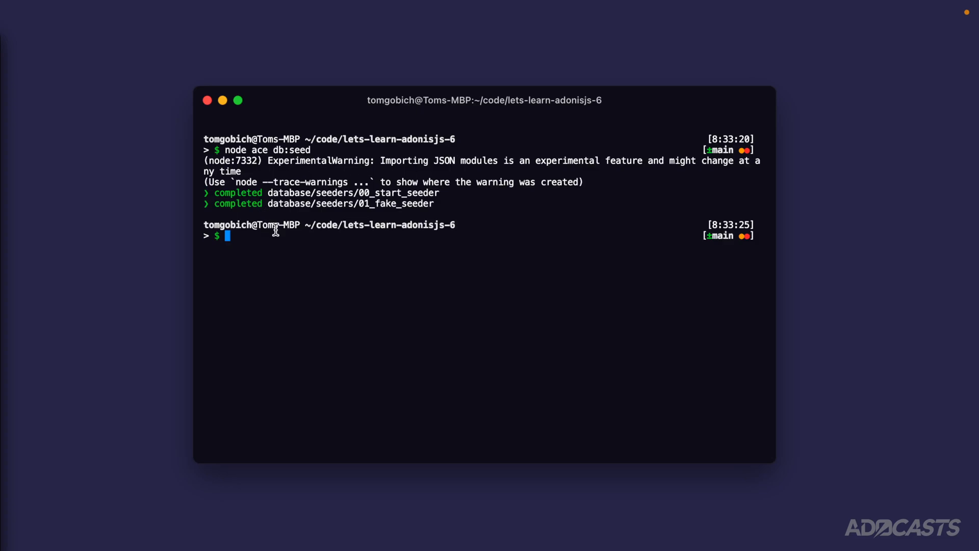
text(npm run dev)
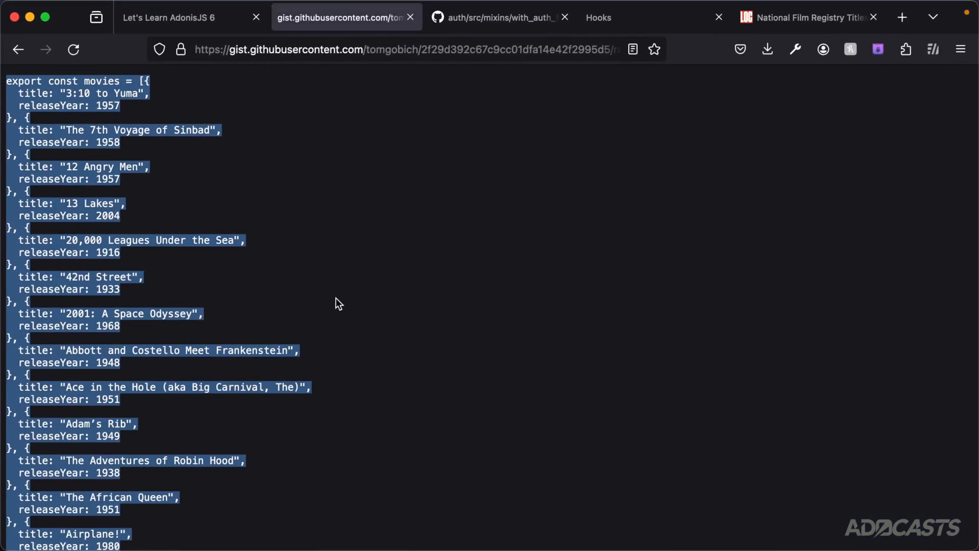
Scroll the localhost:3333 movies page listing seeded titles like The Sting and American Graffiti.
click(169, 18)
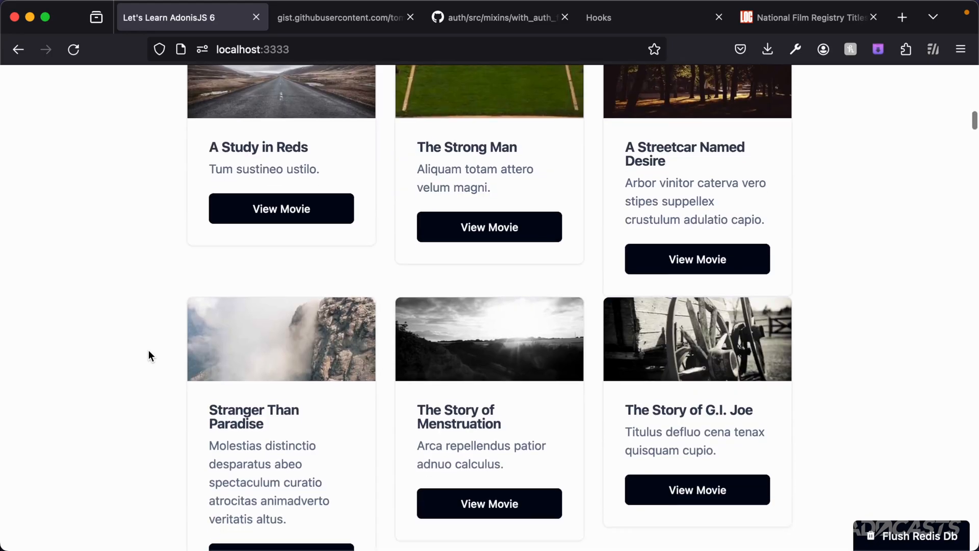
scroll(down, 3)
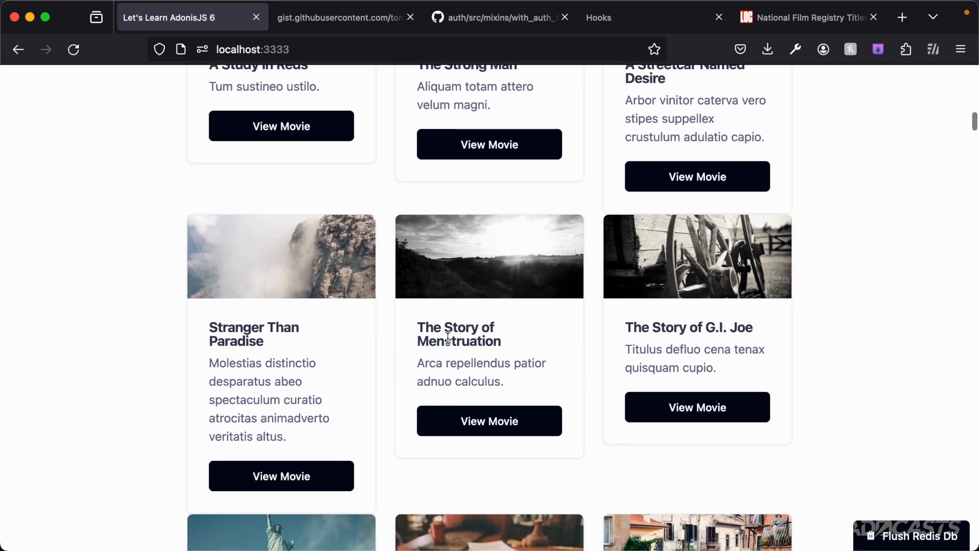
scroll(down, 3)
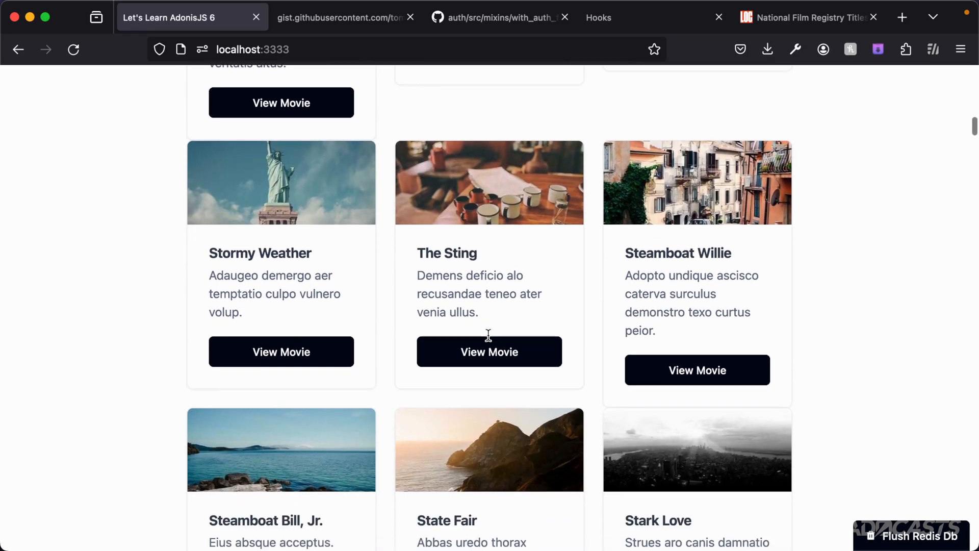
scroll(down, 3)
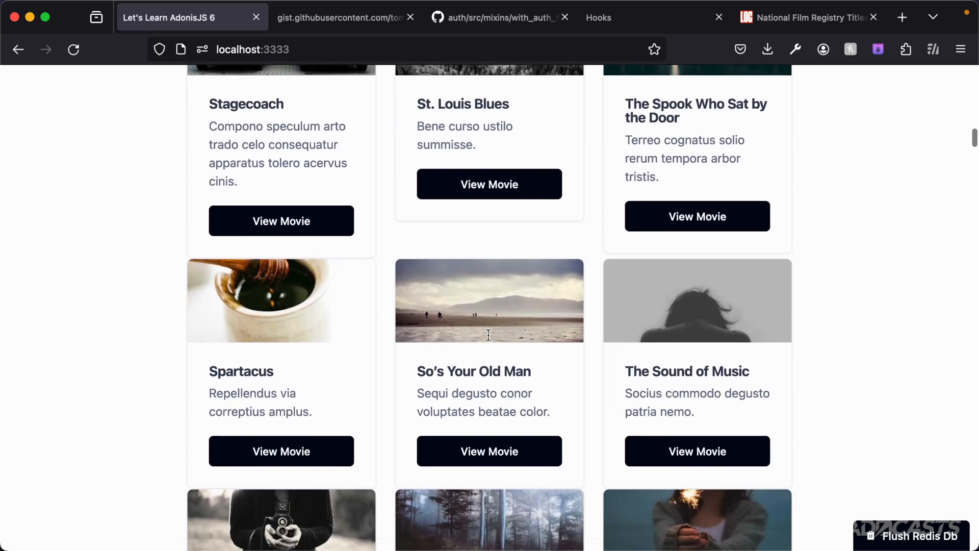
scroll(down, 3)
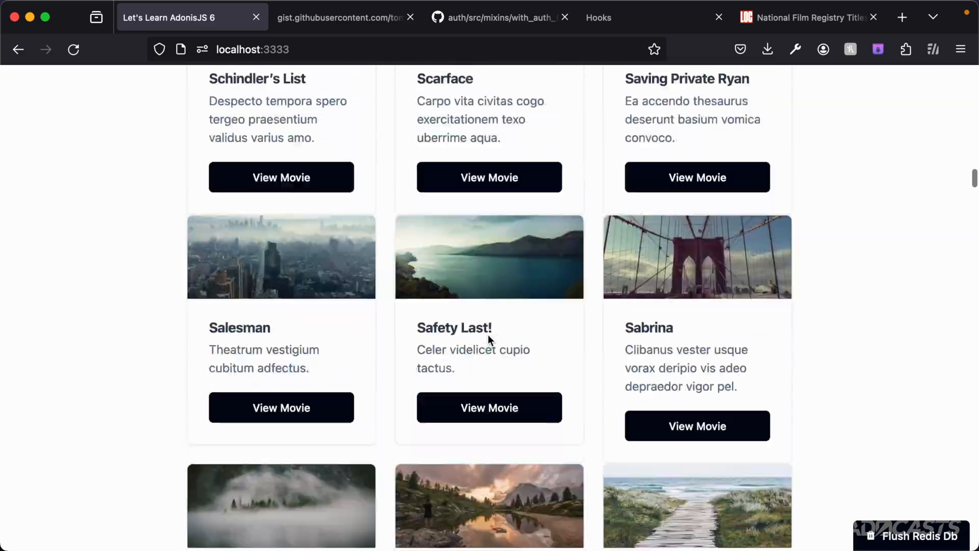
scroll(down, 3)
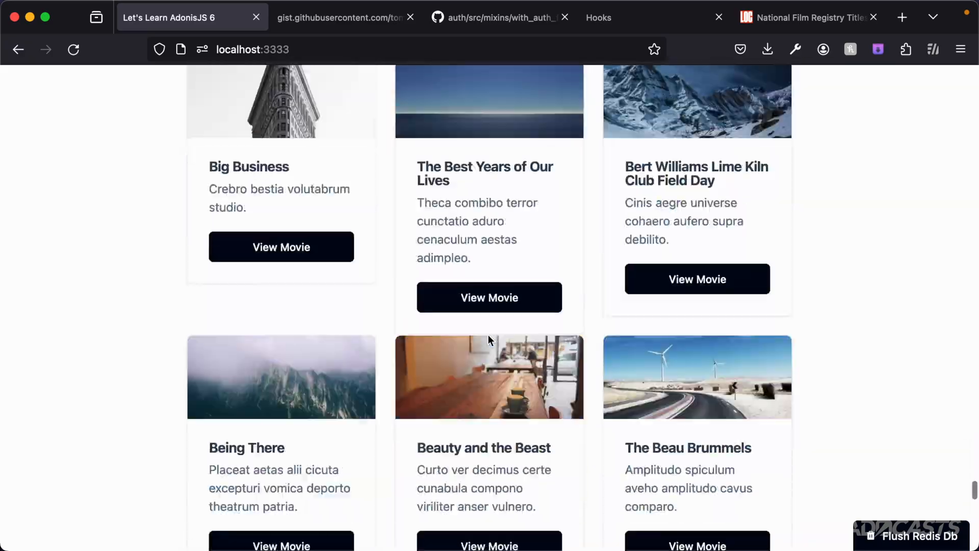
scroll(down, 3)
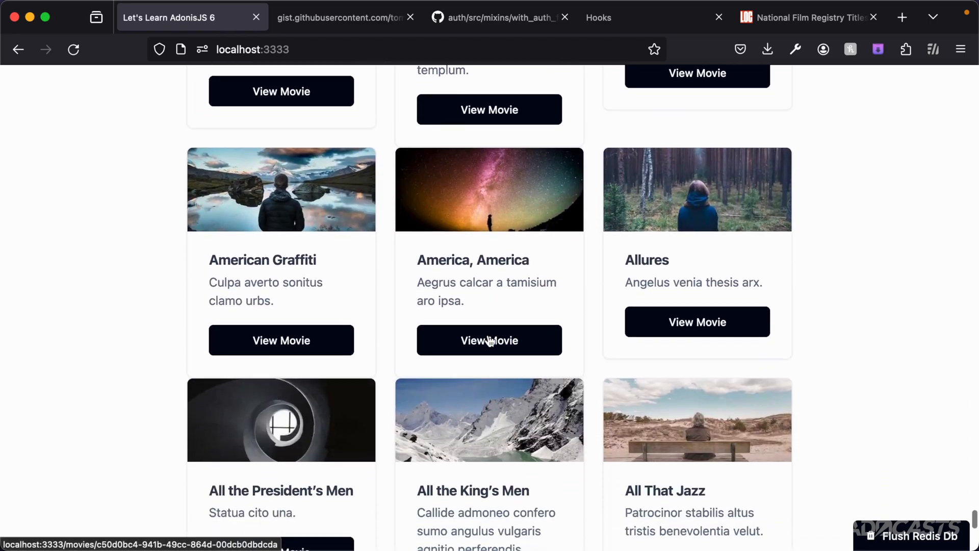